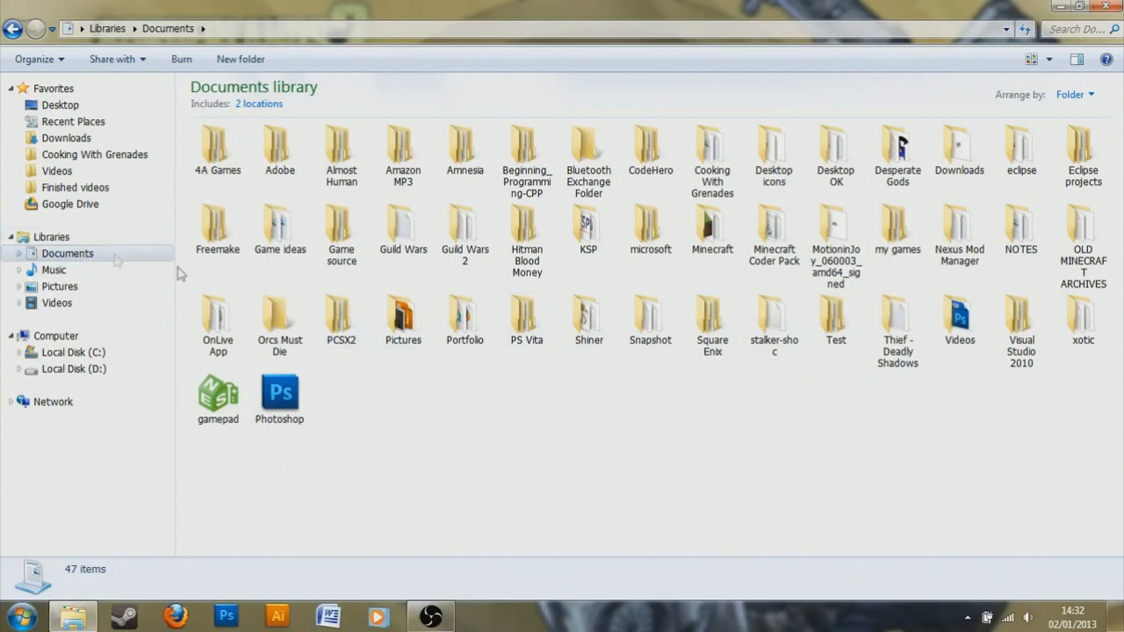
{"action": "mouse_move", "coordinate": [786, 290]}
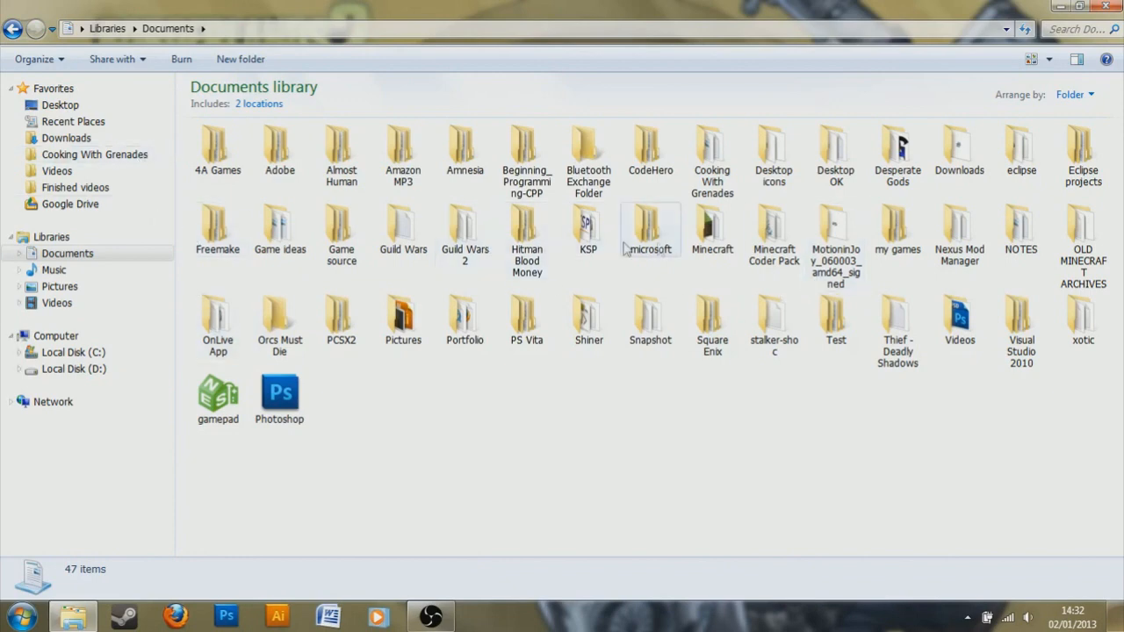
- Browse my games > Borderlands 2 > WillowGame > Config and open WillowEngine in Notepad
{"action": "double_click", "coordinate": [898, 233]}
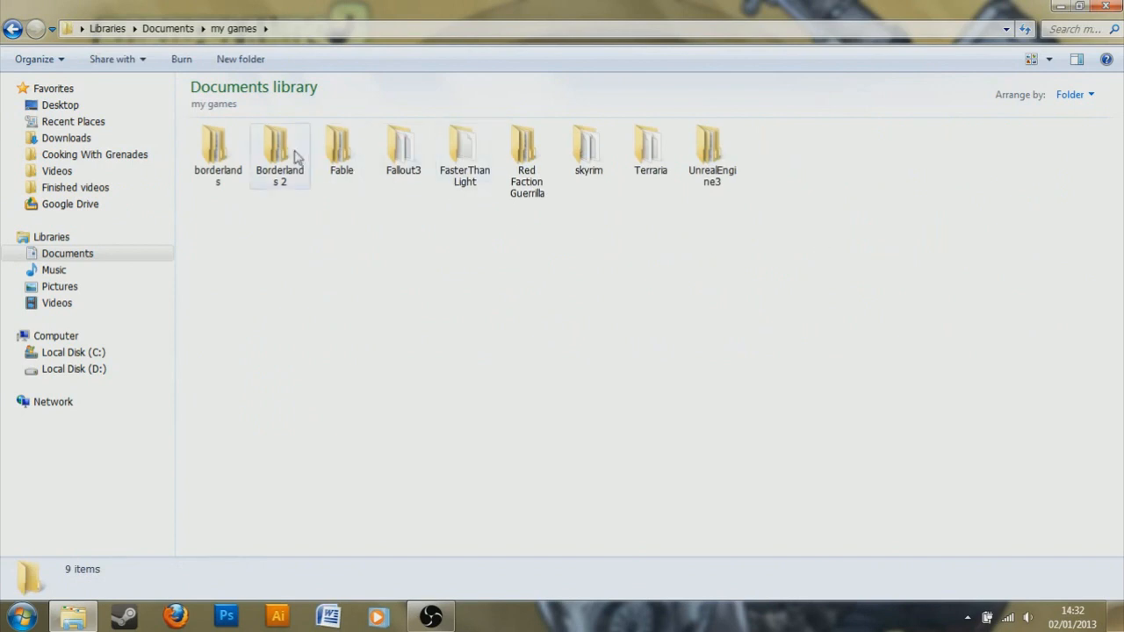
{"action": "double_click", "coordinate": [279, 150]}
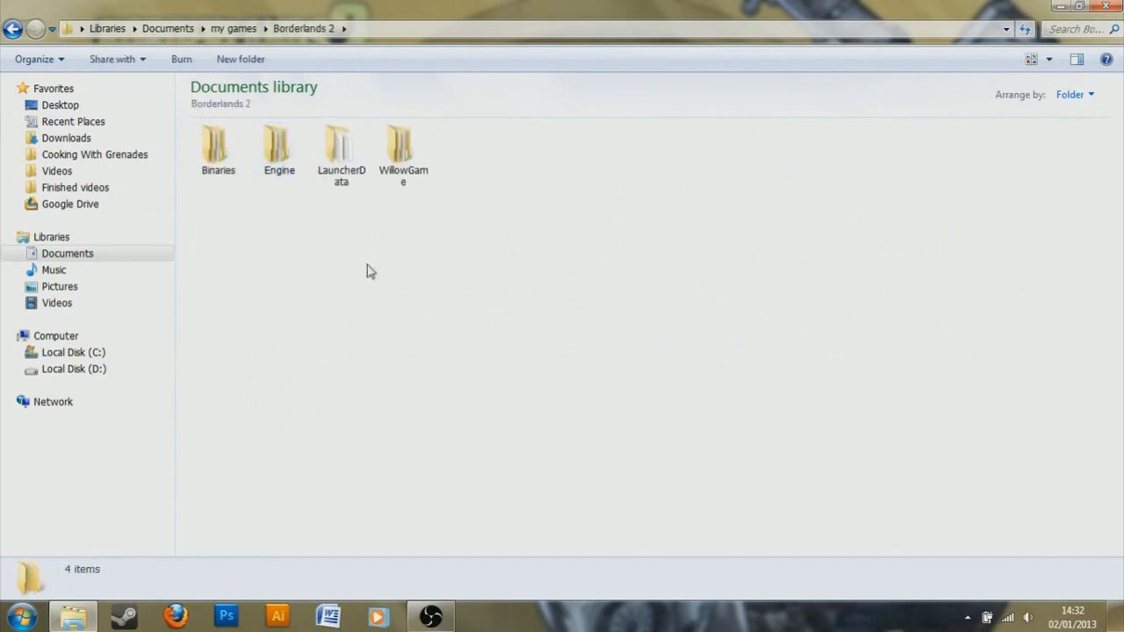
{"action": "double_click", "coordinate": [403, 149]}
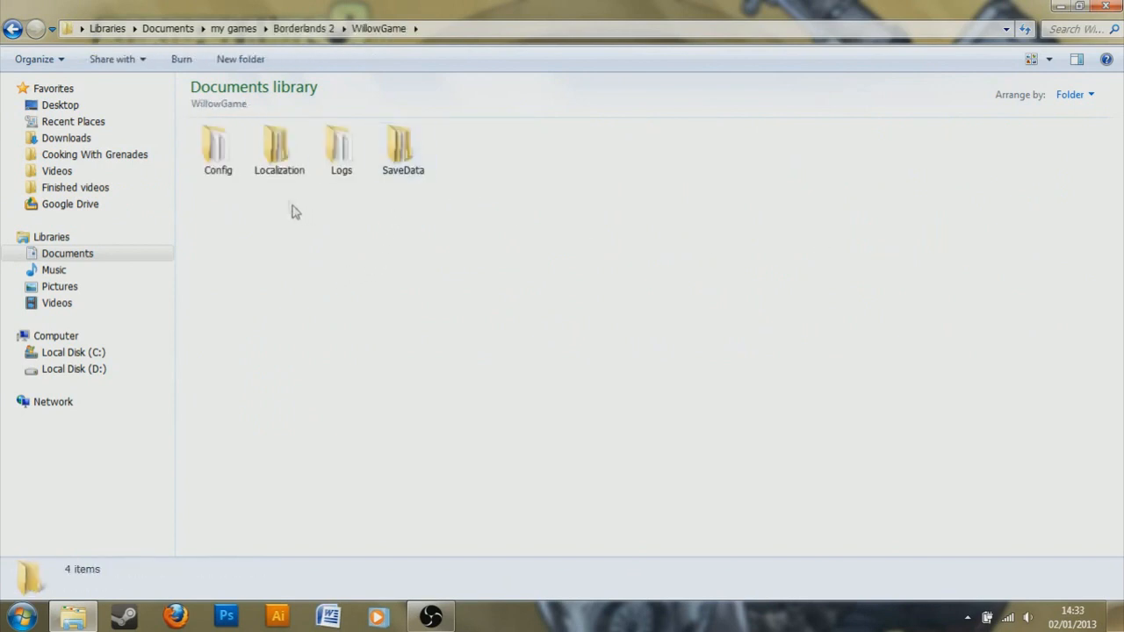
{"action": "double_click", "coordinate": [217, 150]}
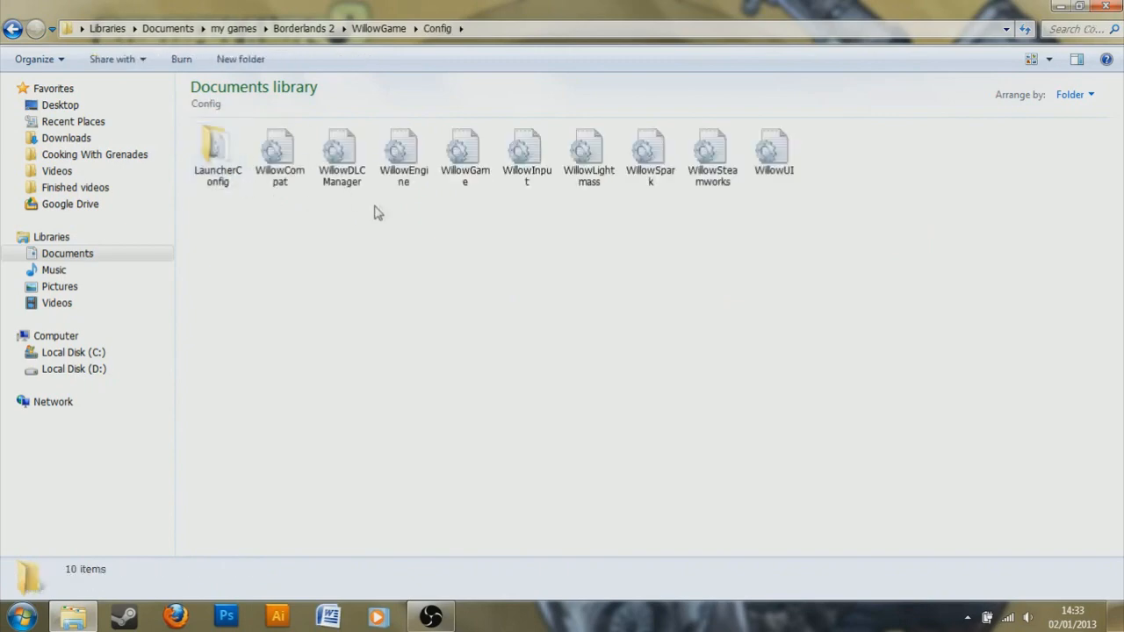
{"action": "double_click", "coordinate": [403, 154]}
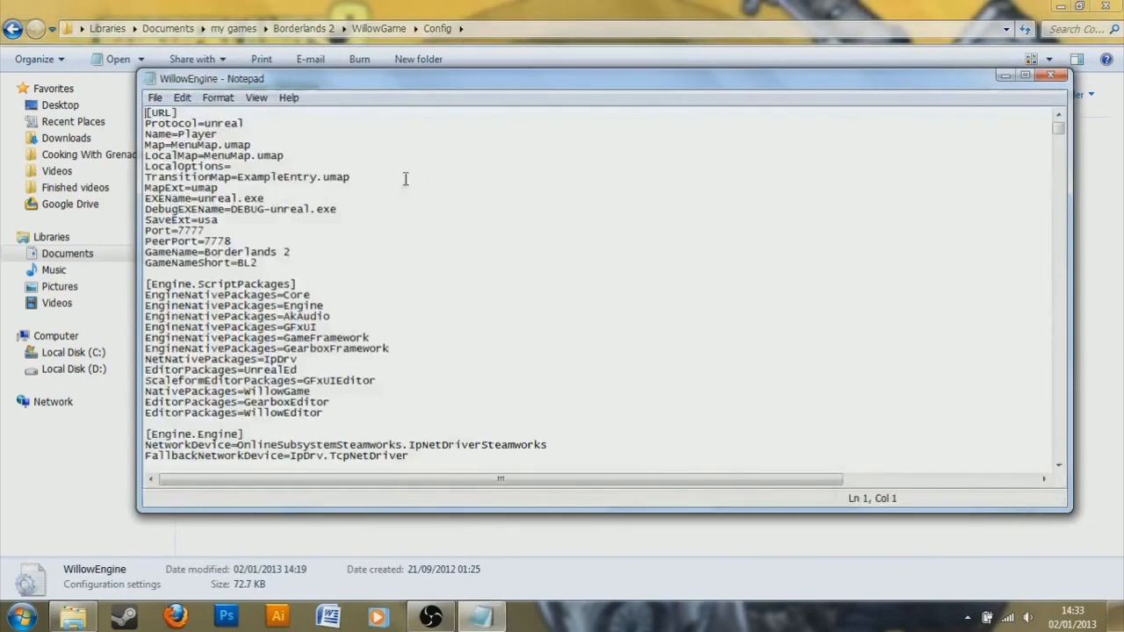
- Maximize the Notepad window and scroll briefly through the WillowEngine file
{"action": "left_click", "coordinate": [1024, 78]}
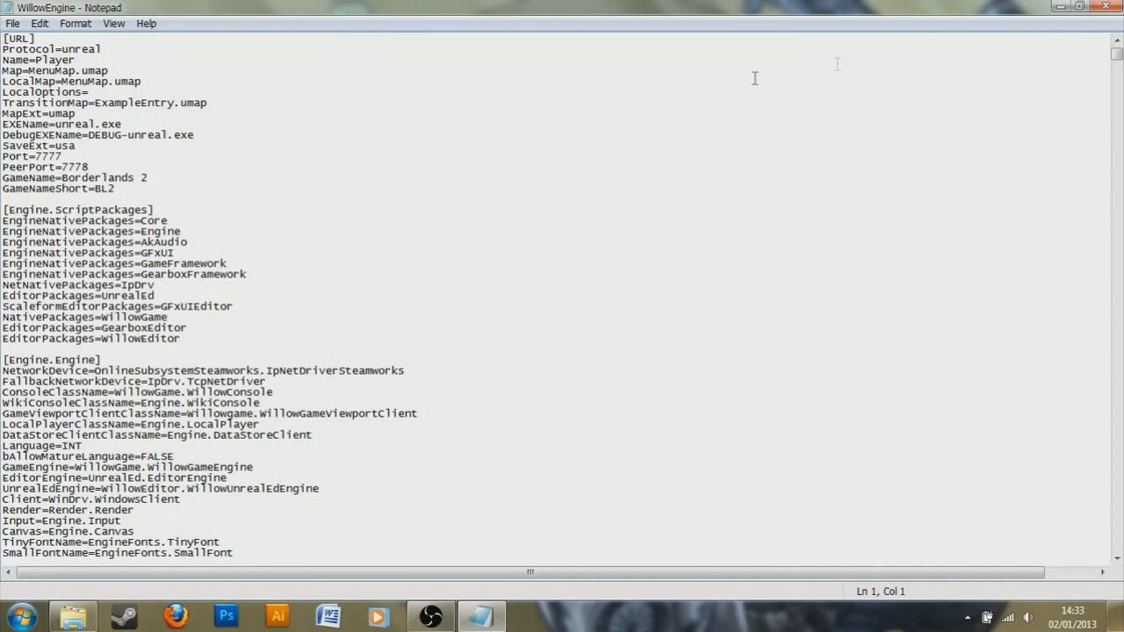
{"action": "mouse_move", "coordinate": [1026, 111]}
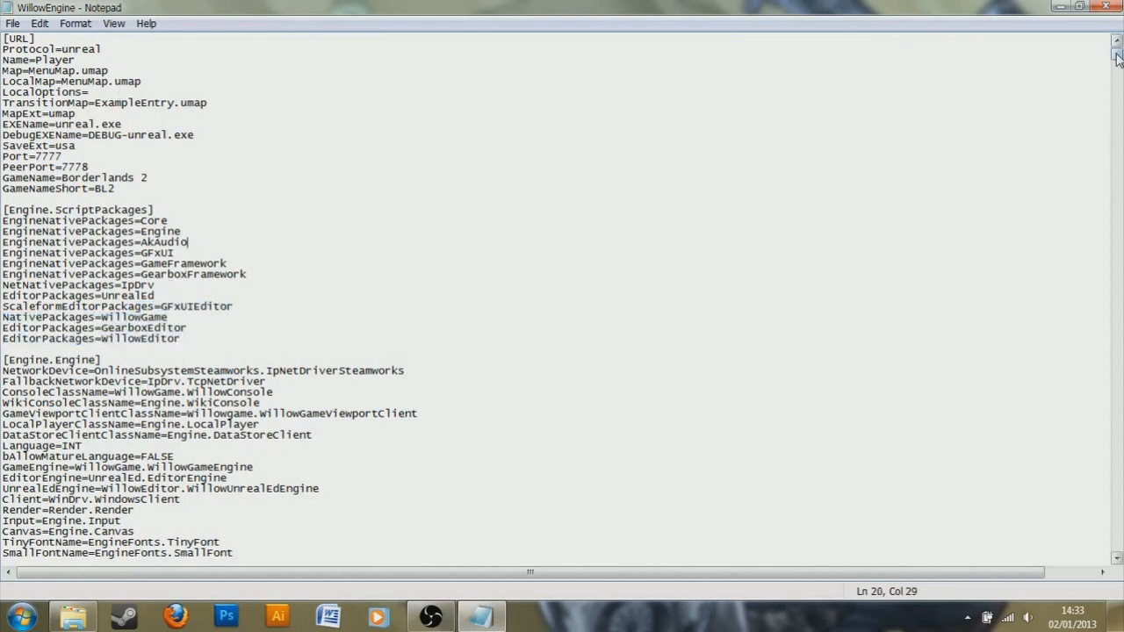
{"action": "scroll", "scroll_direction": "down", "scroll_amount": 3}
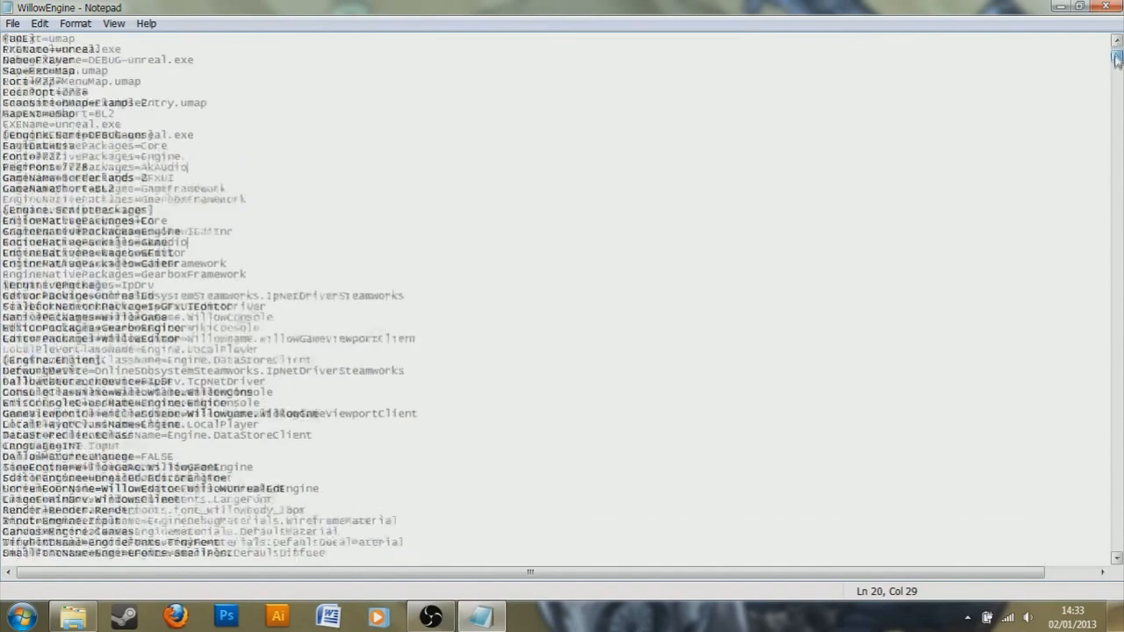
{"action": "scroll", "scroll_direction": "up", "scroll_amount": 3}
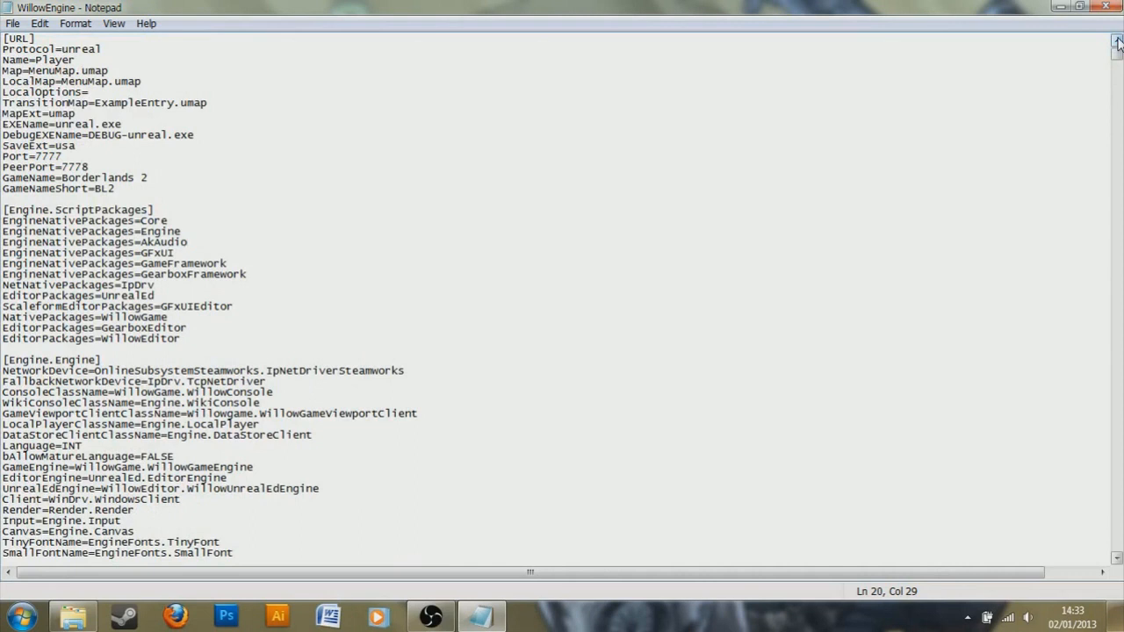
- Search for 'DynamicShadows=True' until the SystemSettings line is found, then close Find
{"action": "key", "text": "ctrl+f"}
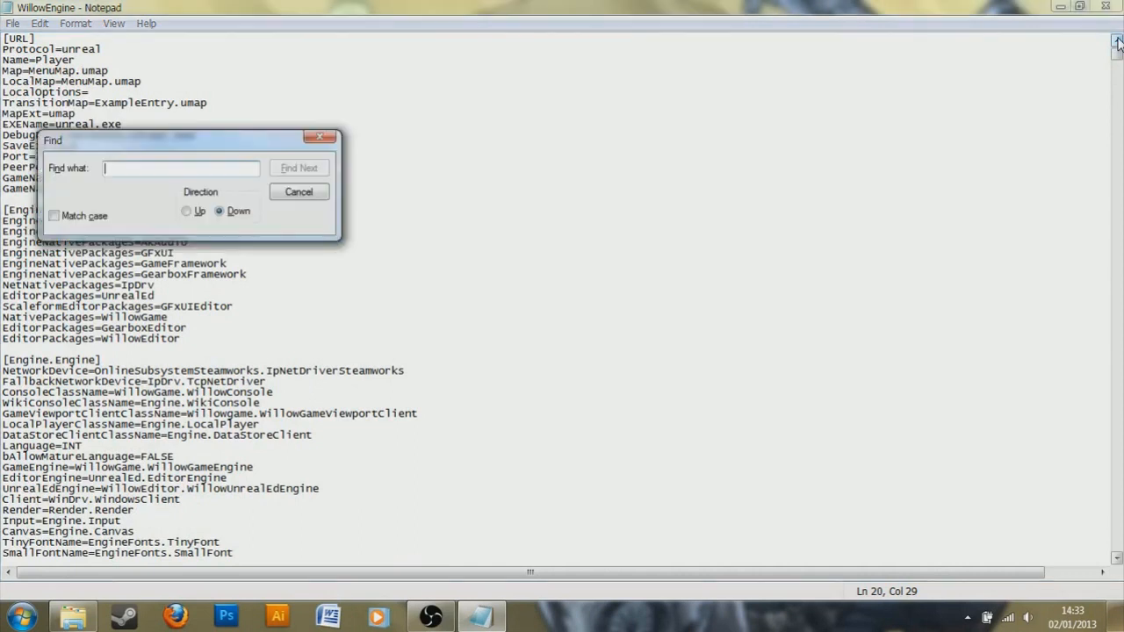
{"action": "type", "text": "Dyn"}
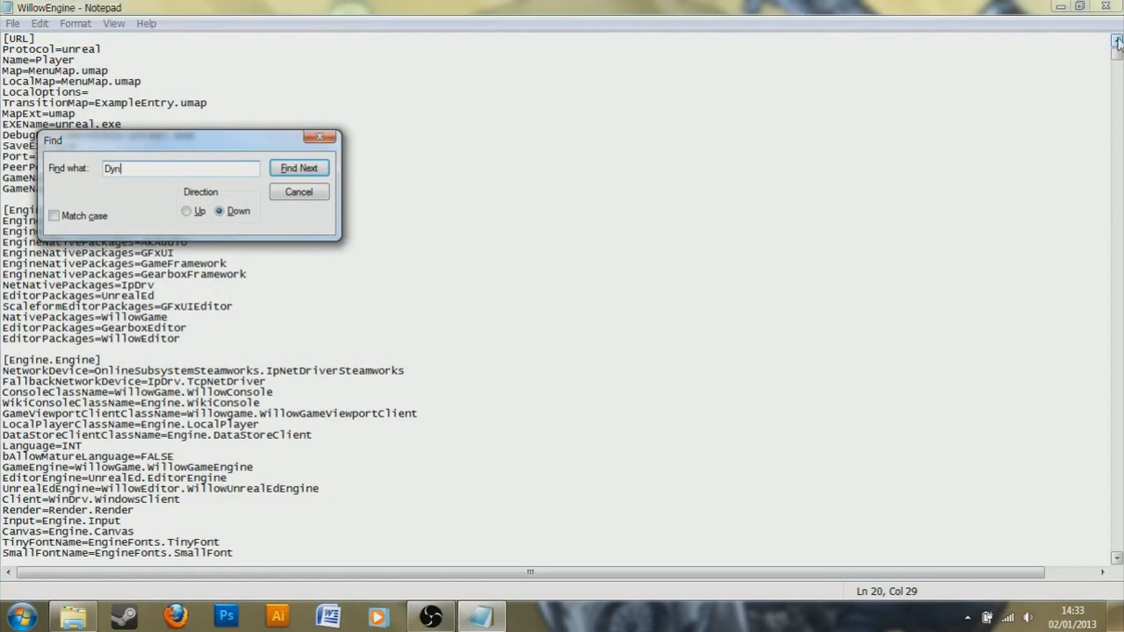
{"action": "type", "text": "amicShad"}
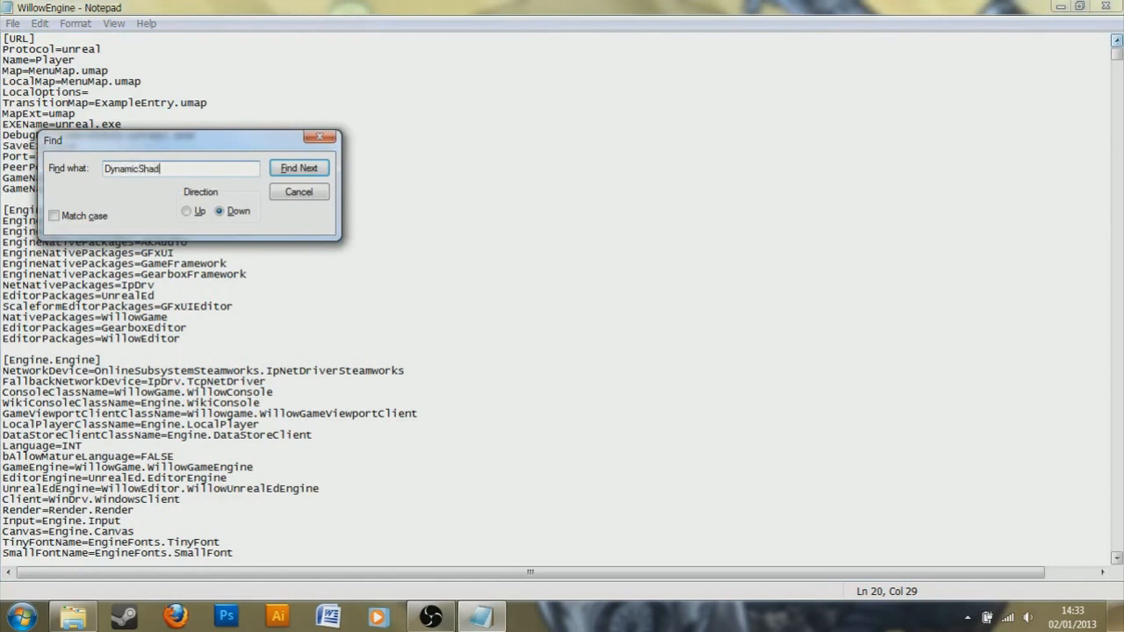
{"action": "type", "text": "ows=T"}
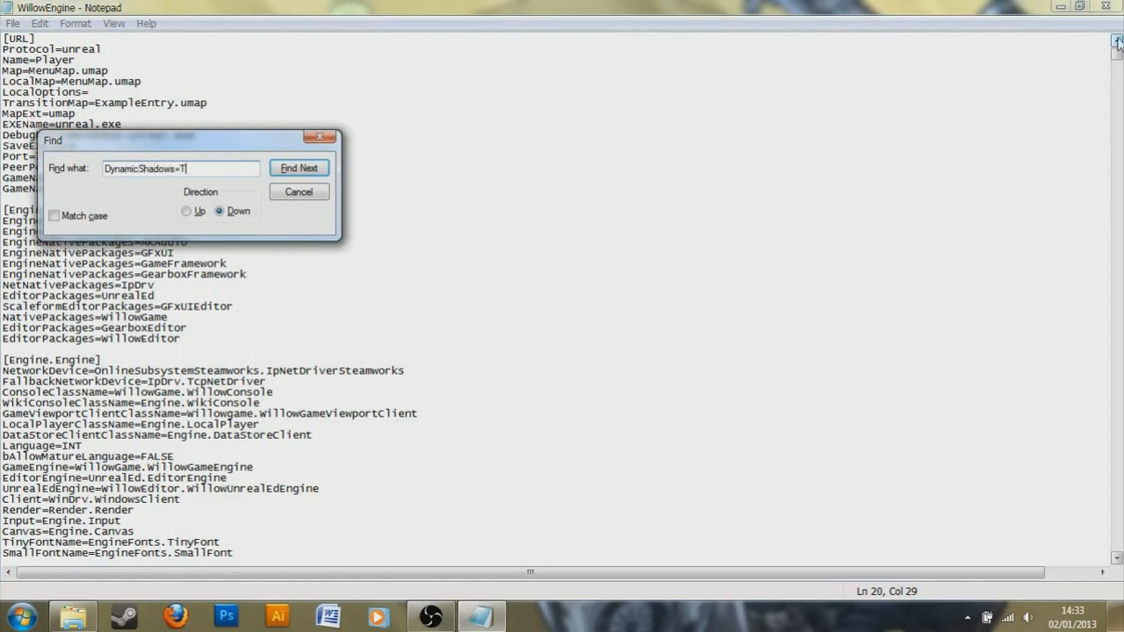
{"action": "type", "text": "rue"}
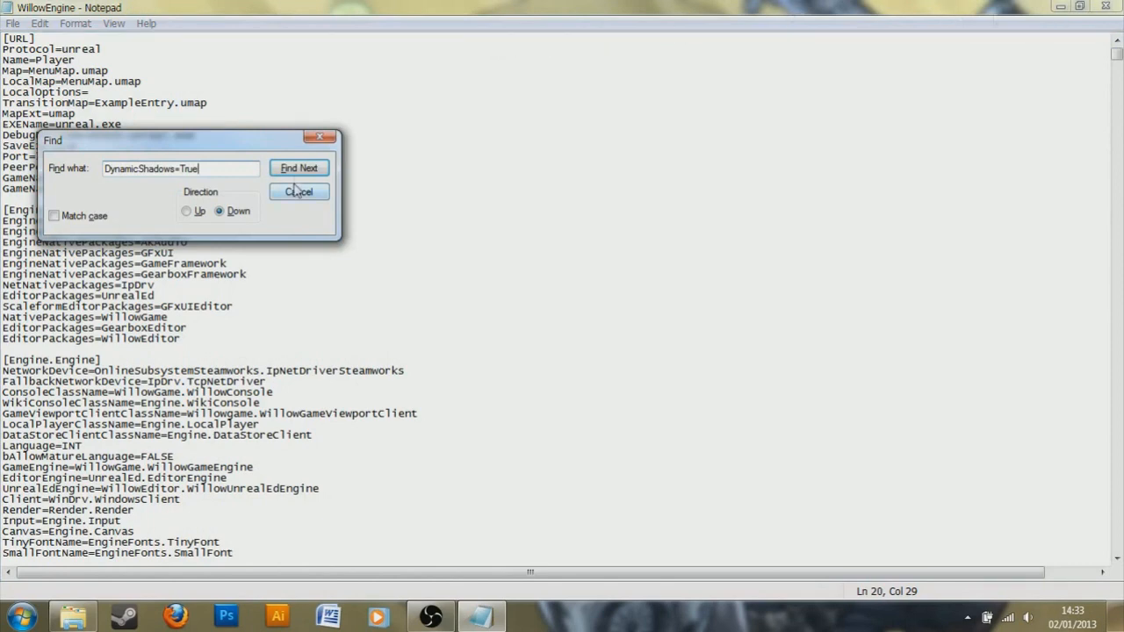
{"action": "left_click", "coordinate": [298, 168]}
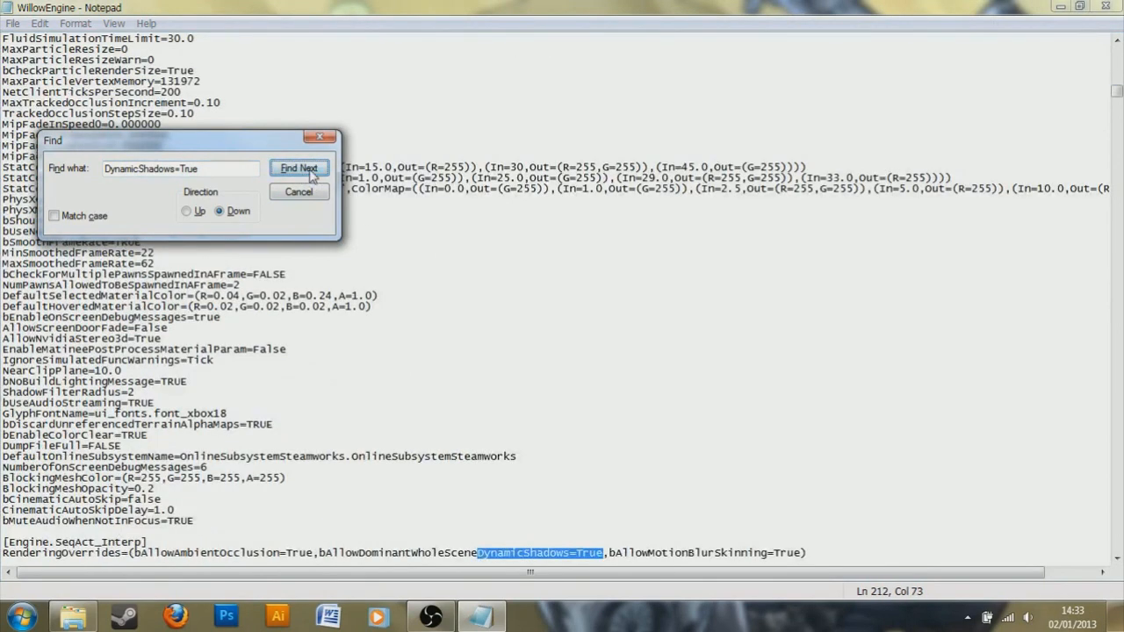
{"action": "left_click", "coordinate": [299, 168]}
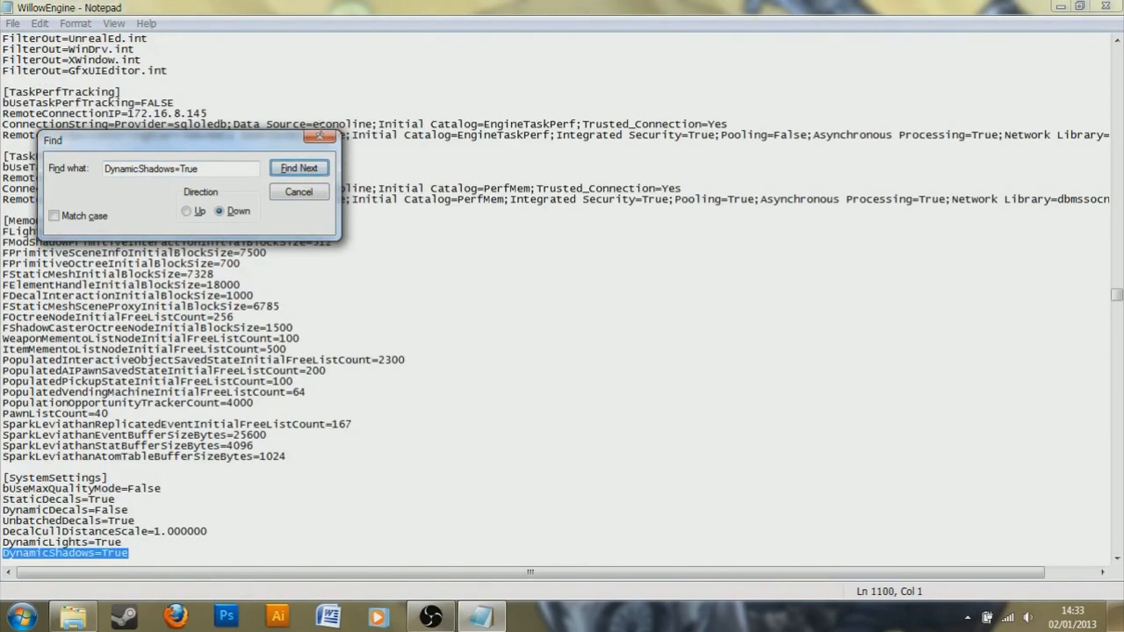
{"action": "left_click", "coordinate": [300, 191]}
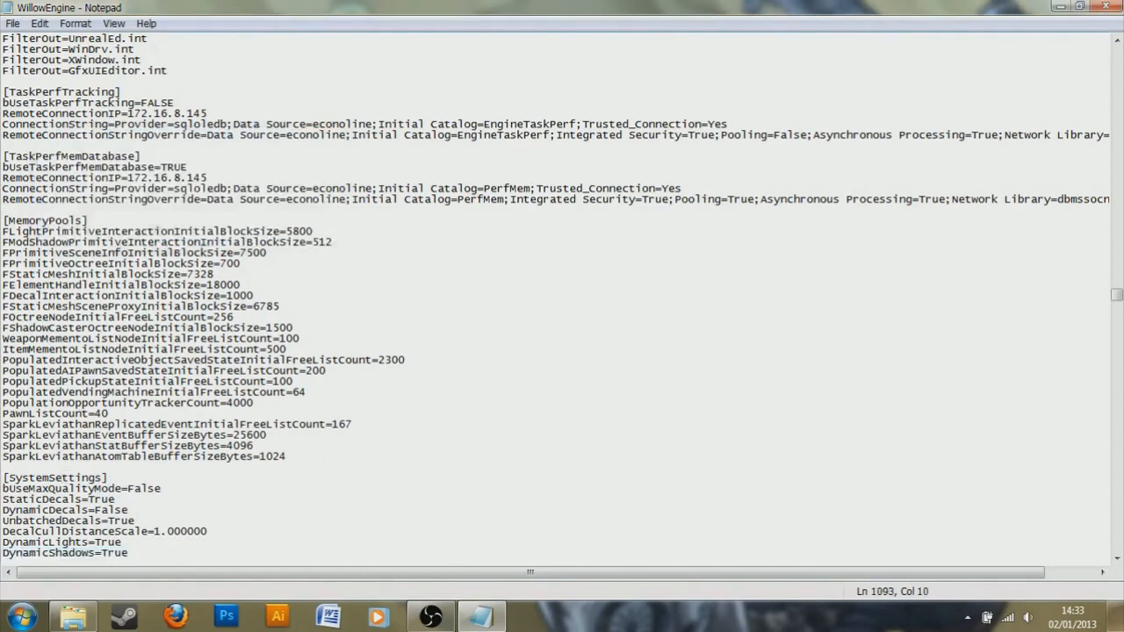
{"action": "scroll", "scroll_direction": "down", "scroll_amount": 3}
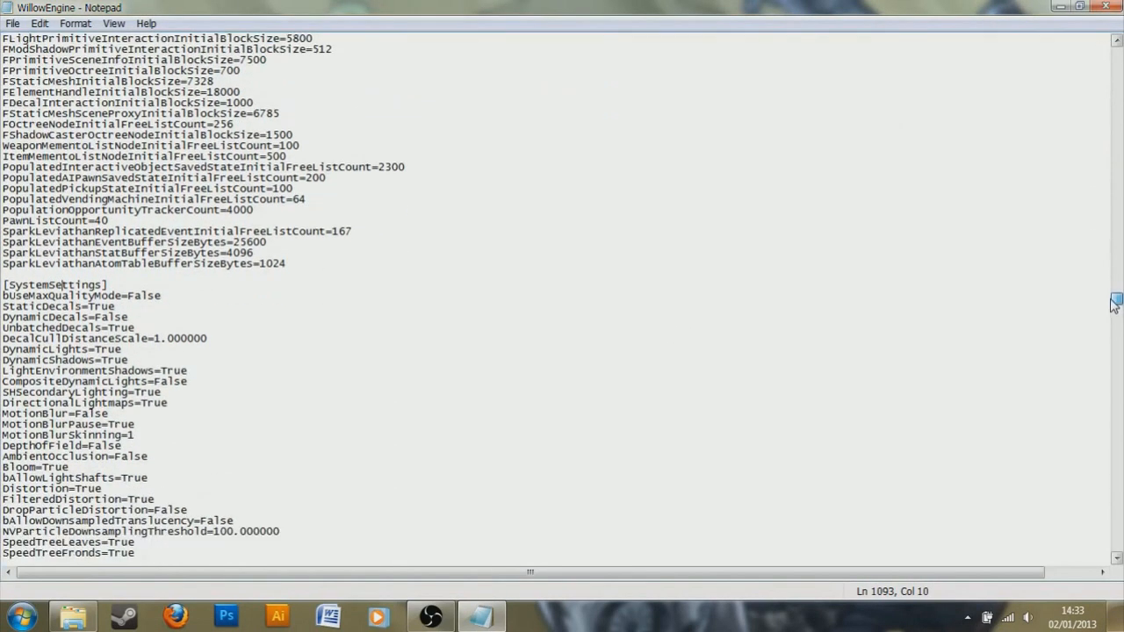
{"action": "scroll", "scroll_direction": "down", "scroll_amount": 3}
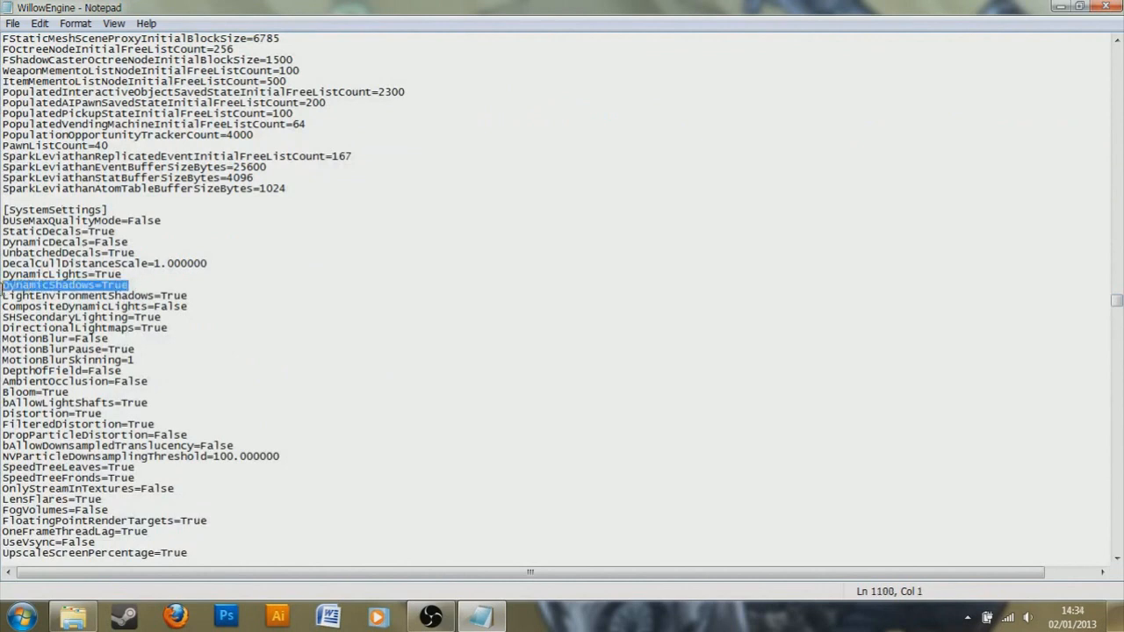
- Replace True with False on the DynamicShadows line
{"action": "left_click", "coordinate": [132, 283]}
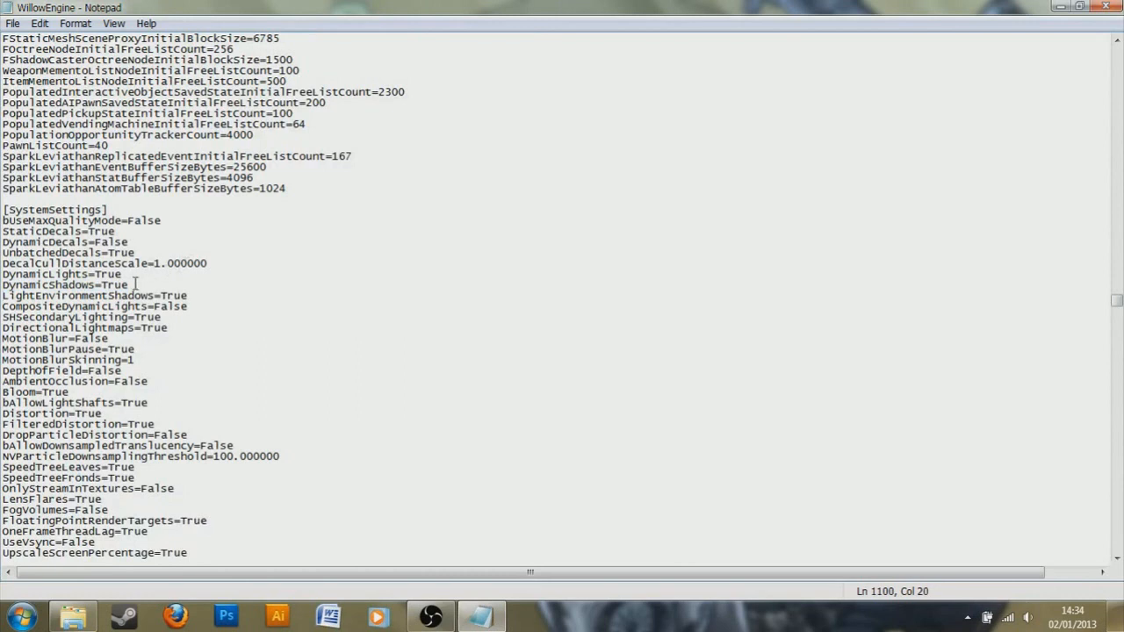
{"action": "double_click", "coordinate": [112, 284]}
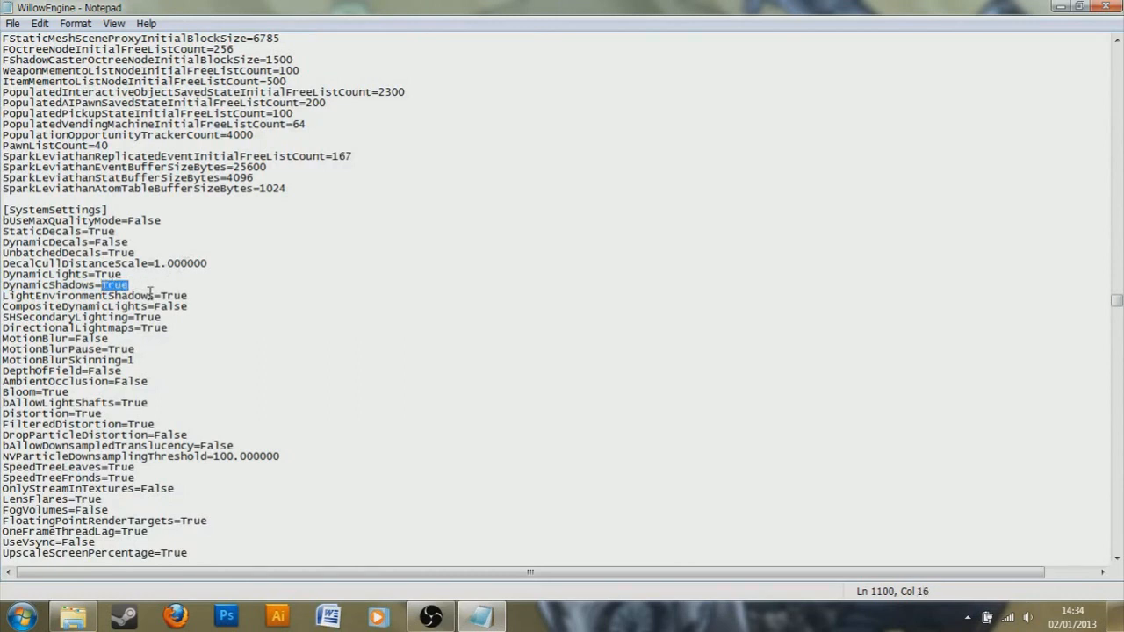
{"action": "type", "text": "False"}
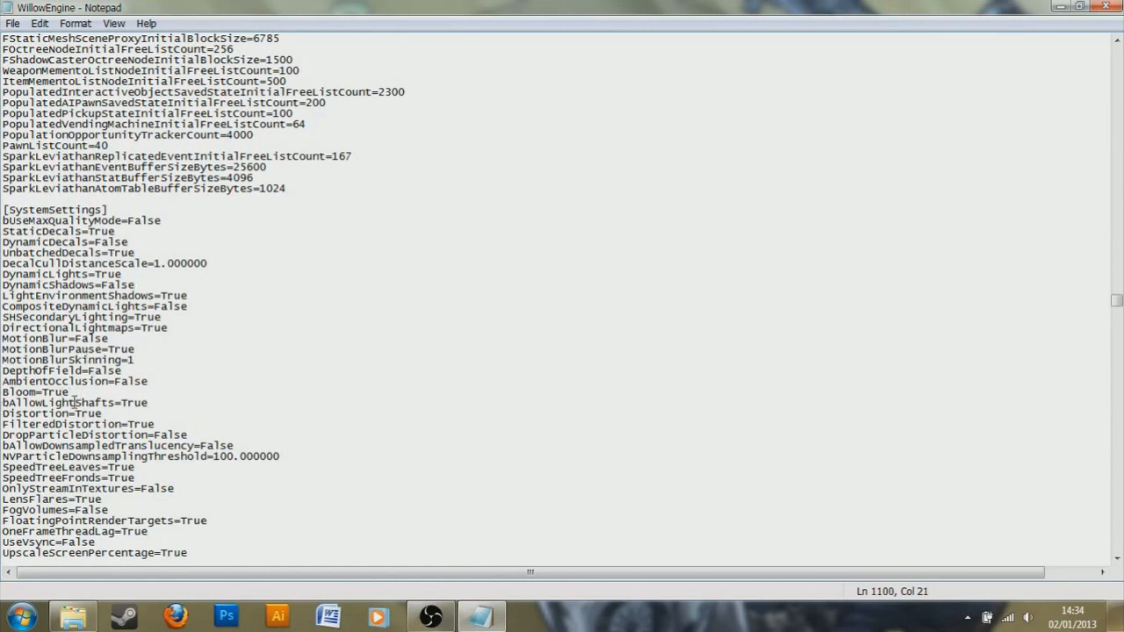
- Select the True value on the Bloom line to change it to False
{"action": "double_click", "coordinate": [53, 392]}
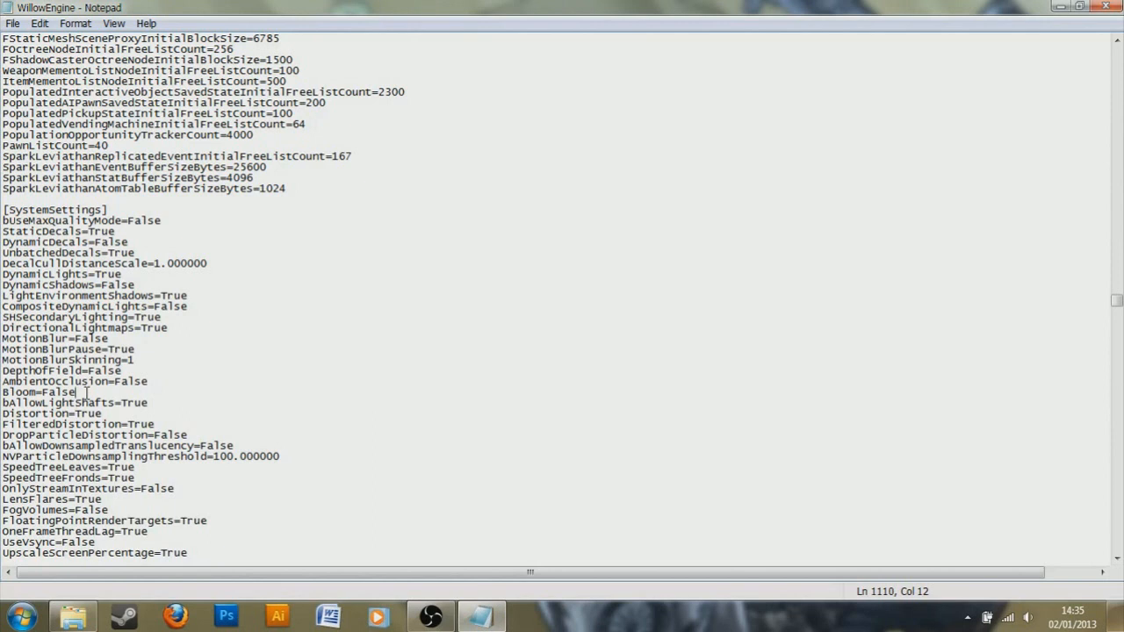
{"action": "mouse_move", "coordinate": [69, 378]}
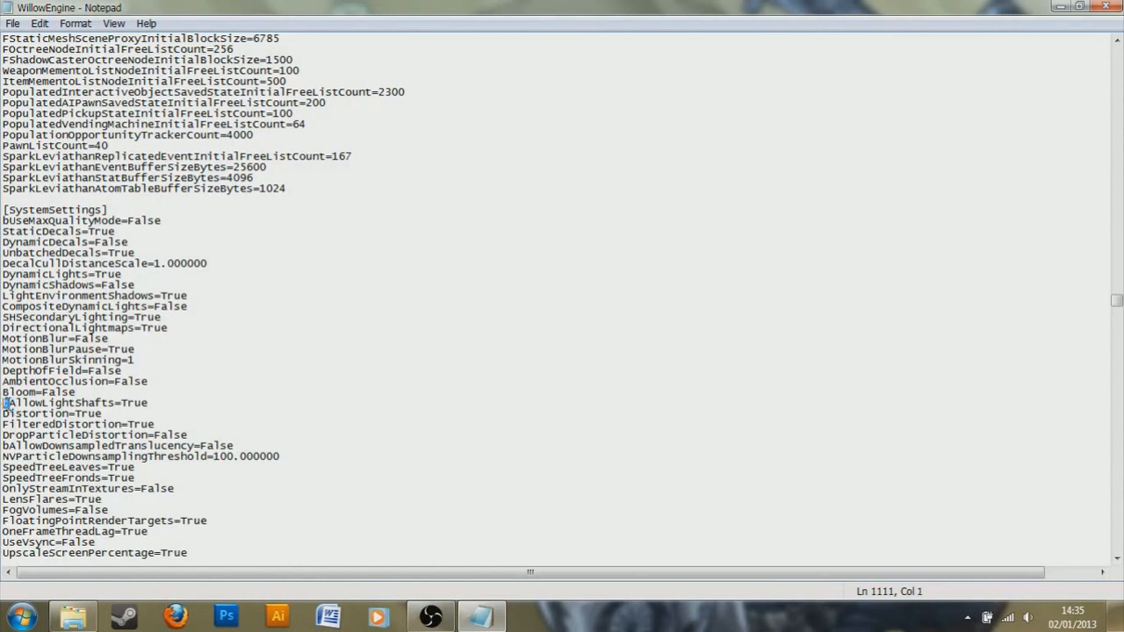
- Overwrite the bAllowLightShafts value True with False
{"action": "double_click", "coordinate": [131, 402]}
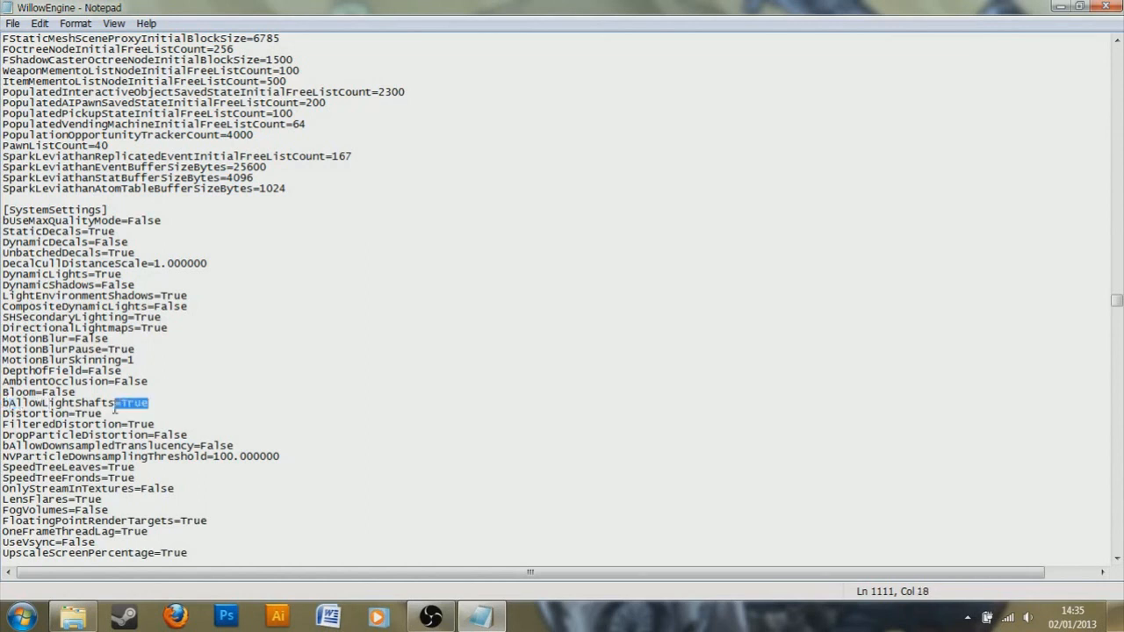
{"action": "left_click", "coordinate": [145, 403]}
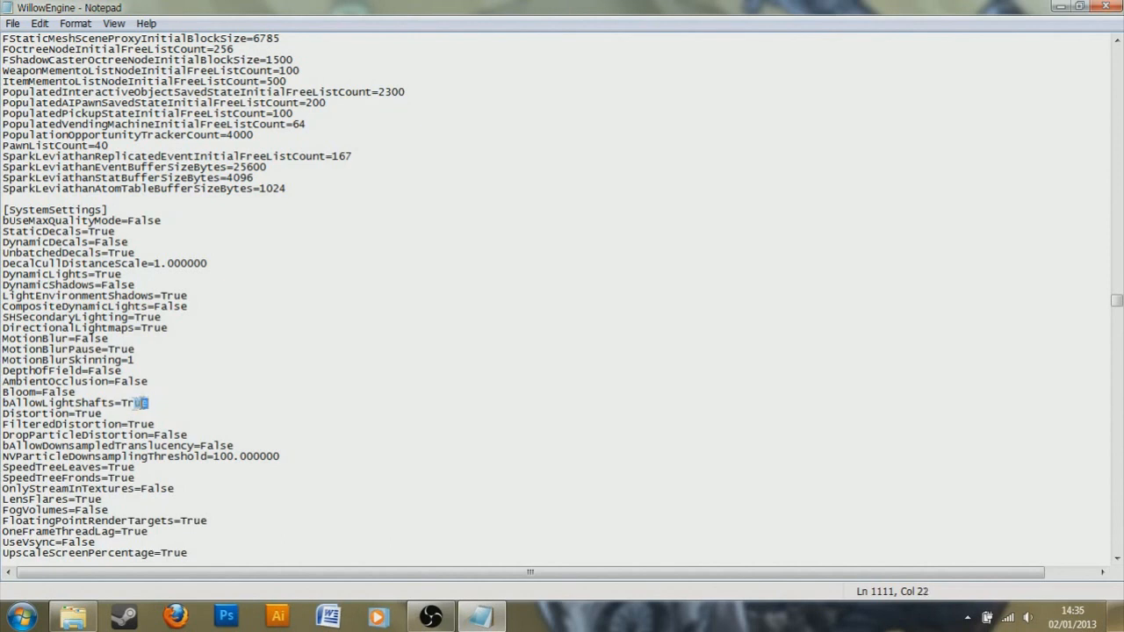
{"action": "type", "text": "Fa"}
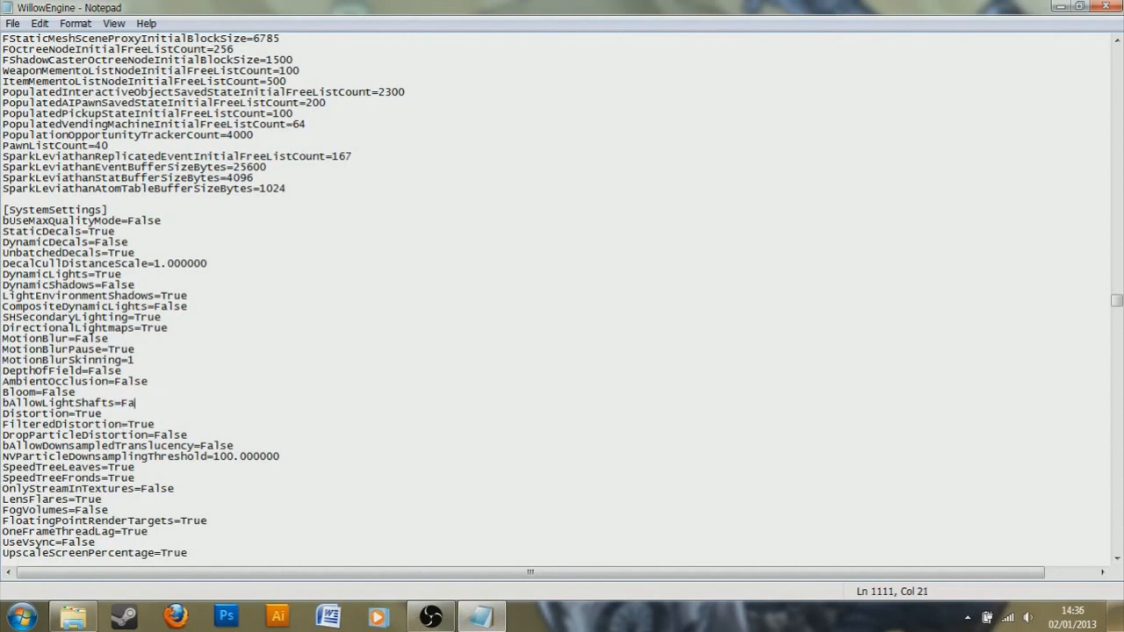
{"action": "type", "text": "lse"}
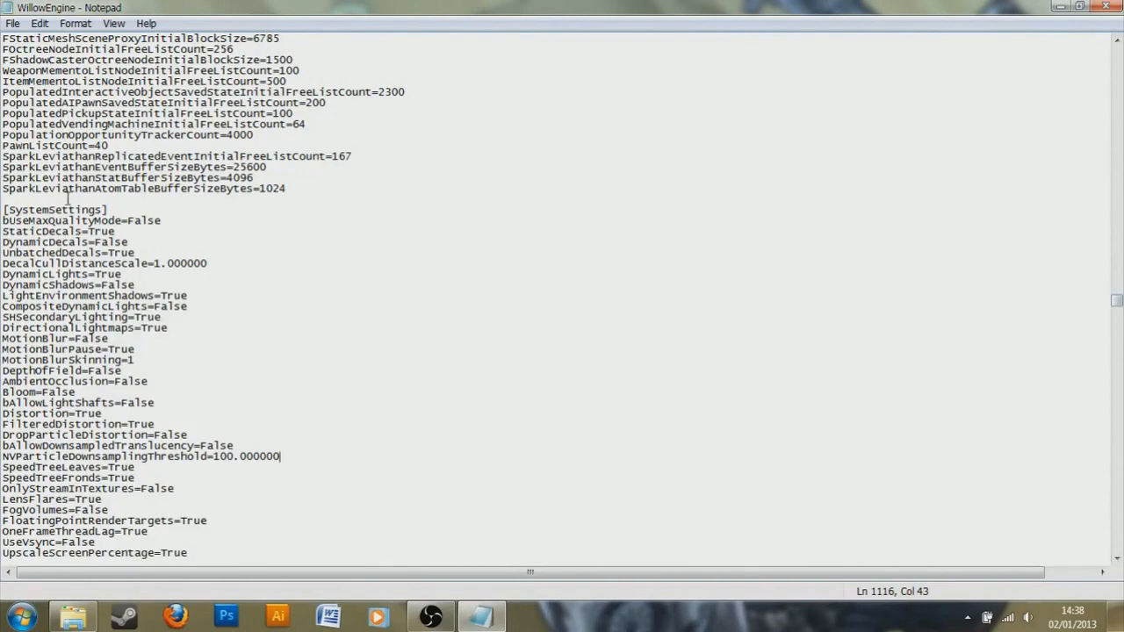
{"action": "mouse_move", "coordinate": [1116, 308]}
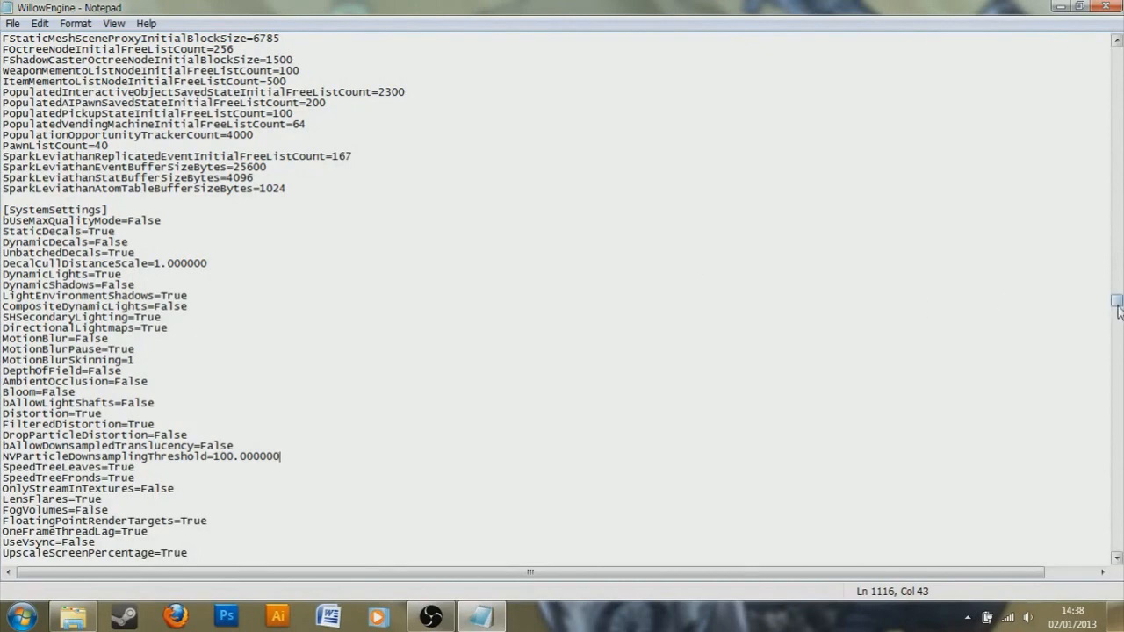
- Scroll down to the TEXTUREGROUP lines with their MinLODSize and MaxLODSize values
{"action": "scroll", "scroll_direction": "down", "scroll_amount": 3}
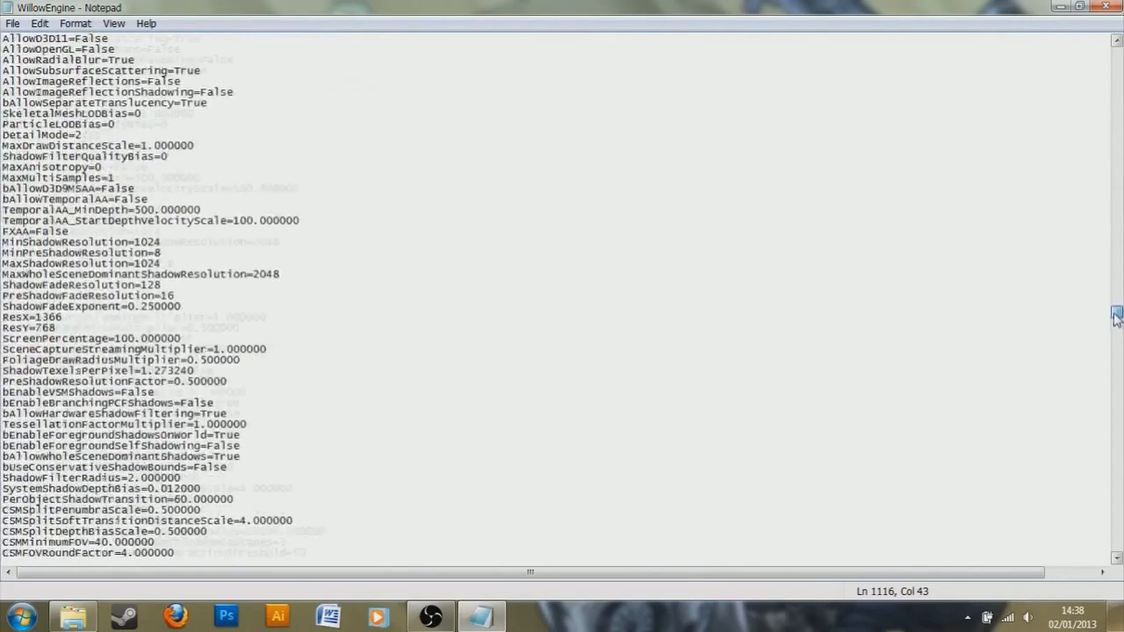
{"action": "scroll", "scroll_direction": "down", "scroll_amount": 3}
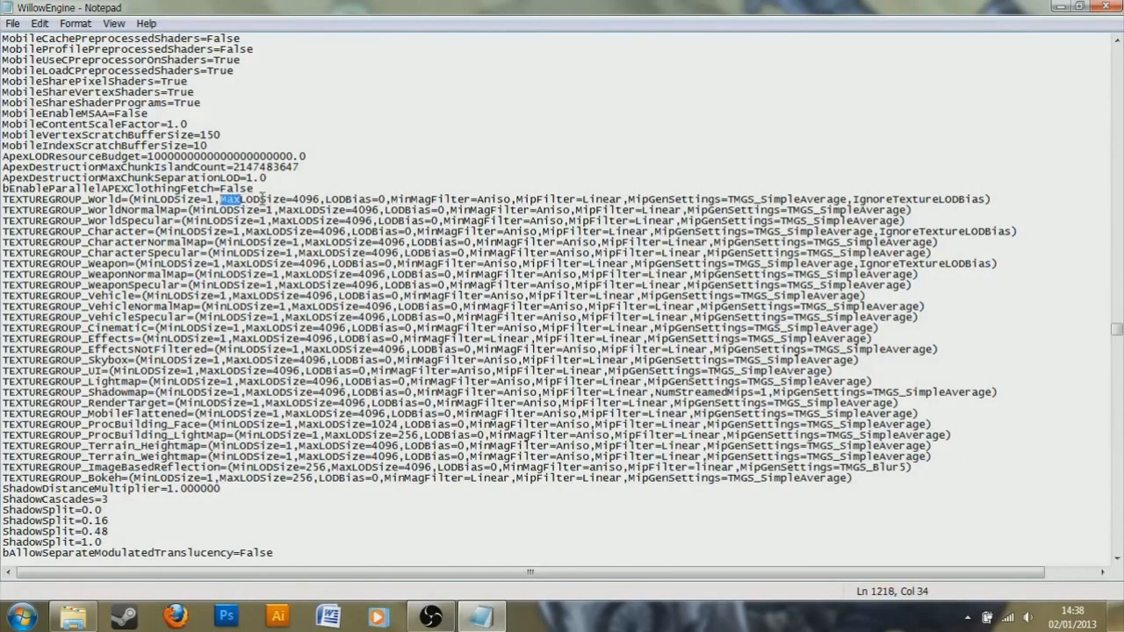
{"action": "left_click", "coordinate": [296, 199]}
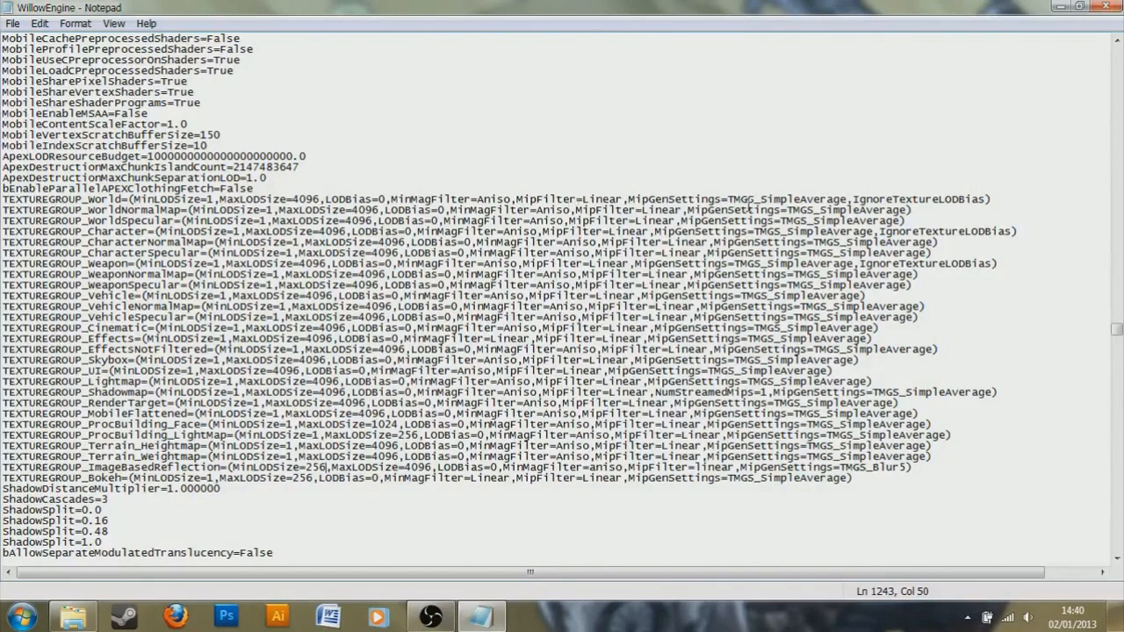
{"action": "scroll", "scroll_direction": "down", "scroll_amount": 3}
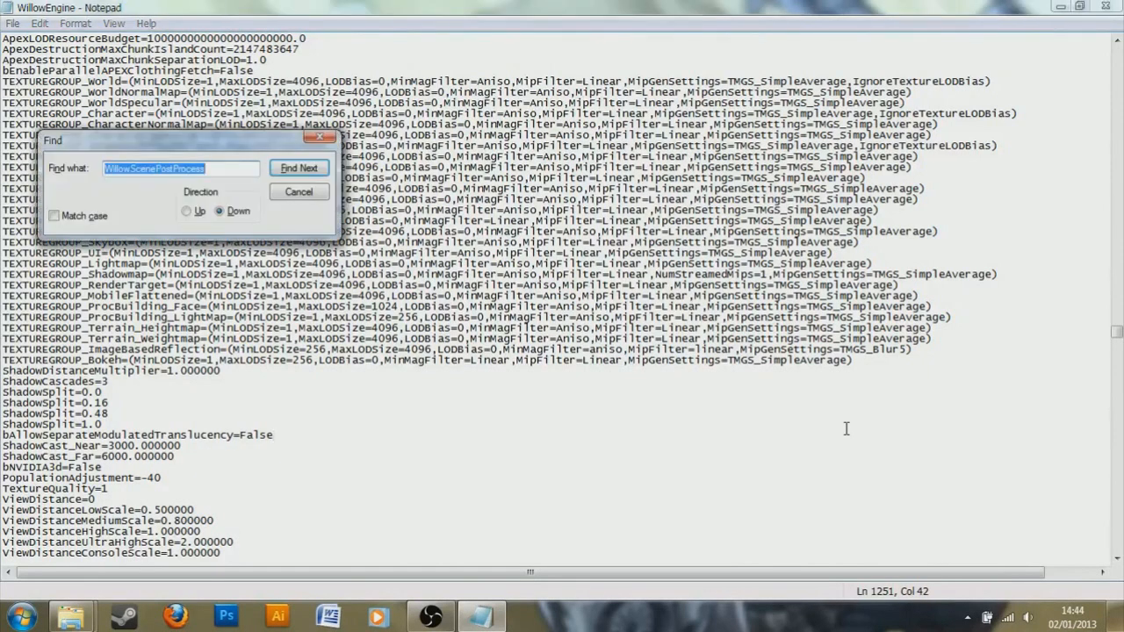
- Search upward for 'WillowScenePostProcess' to reach the DefaultPostProcessName line, then close Find
{"action": "type", "text": "Willow"}
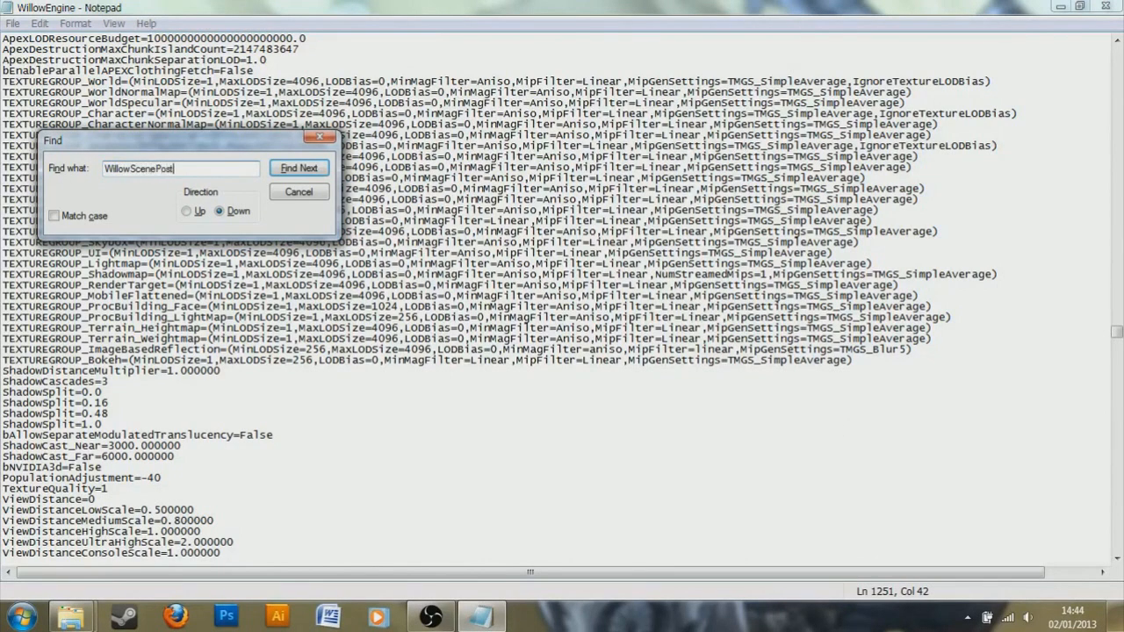
{"action": "type", "text": "Process"}
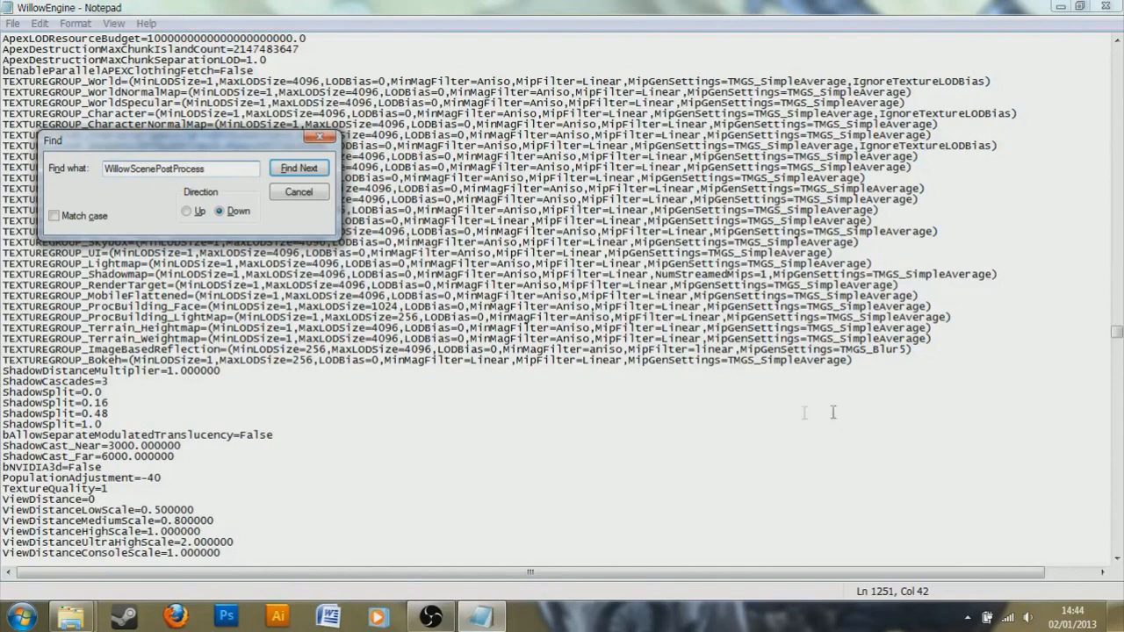
{"action": "left_click", "coordinate": [186, 210]}
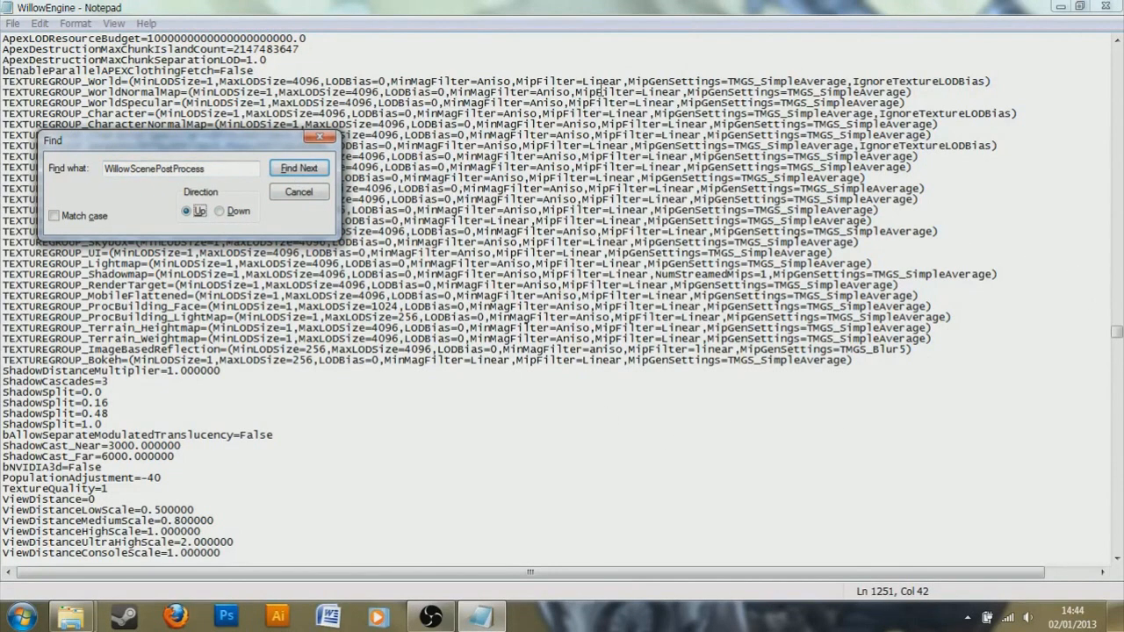
{"action": "left_click", "coordinate": [298, 168]}
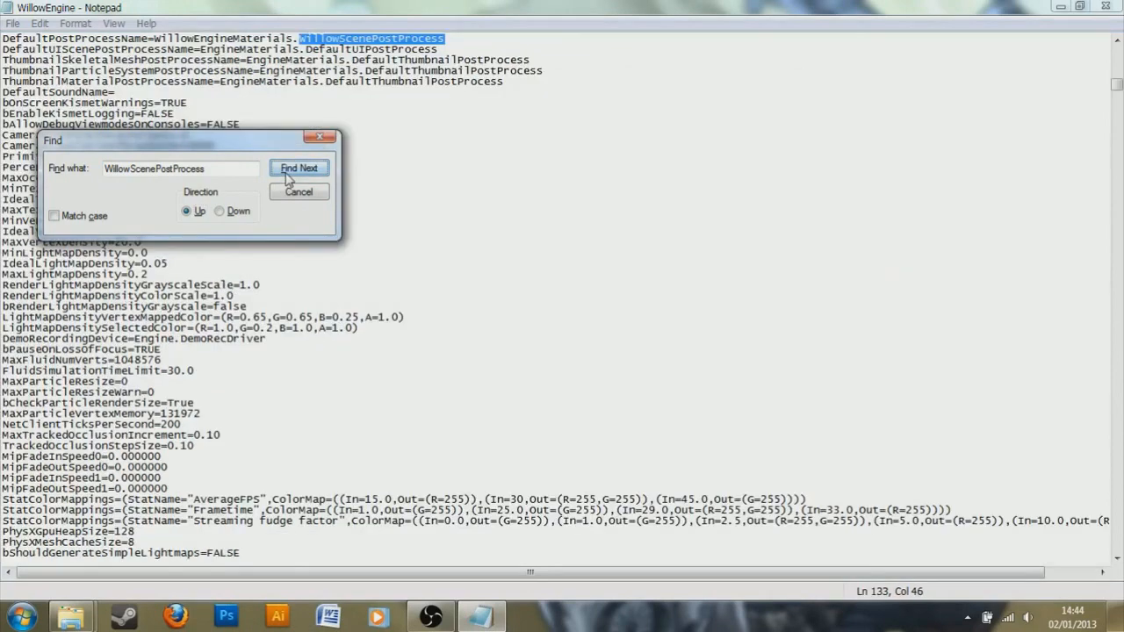
{"action": "left_click", "coordinate": [298, 192]}
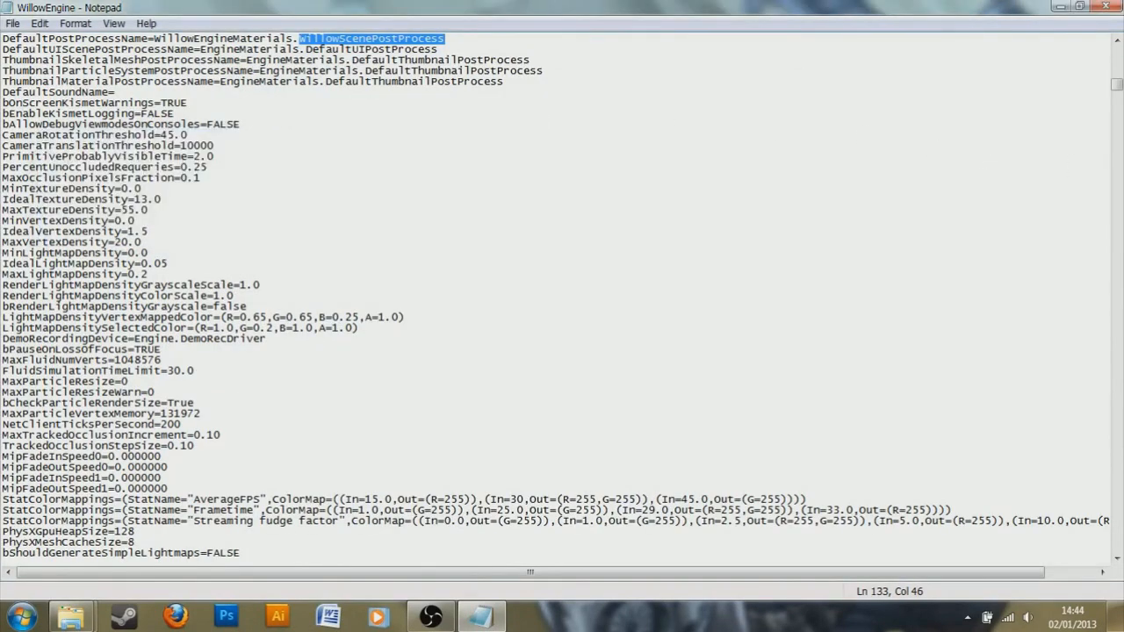
{"action": "scroll", "scroll_direction": "up", "scroll_amount": 3}
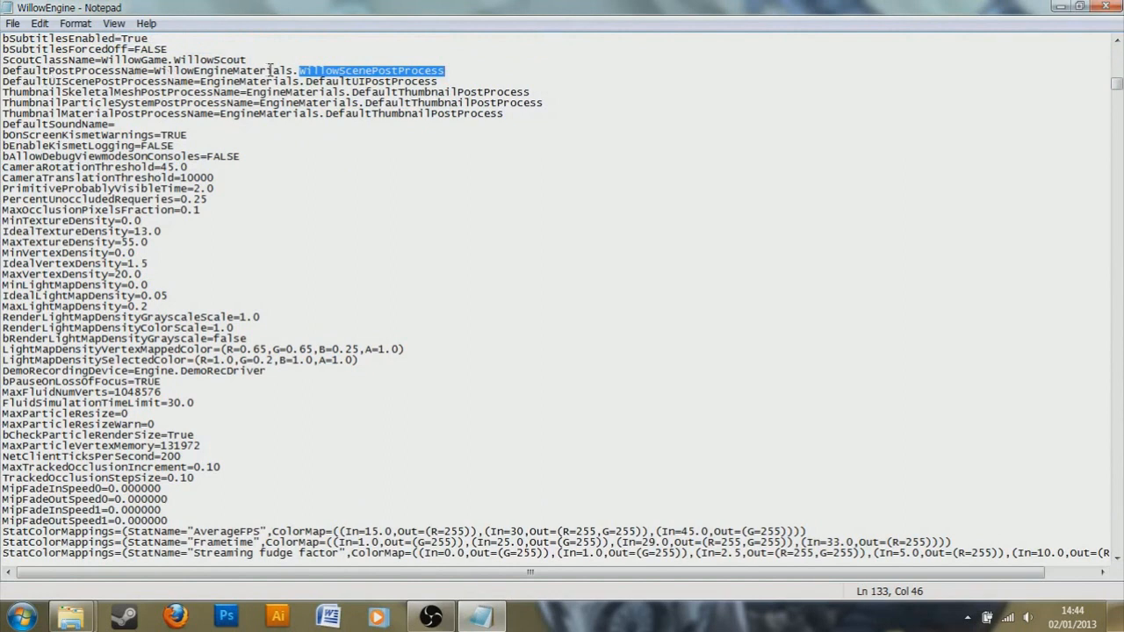
{"action": "left_click", "coordinate": [433, 71]}
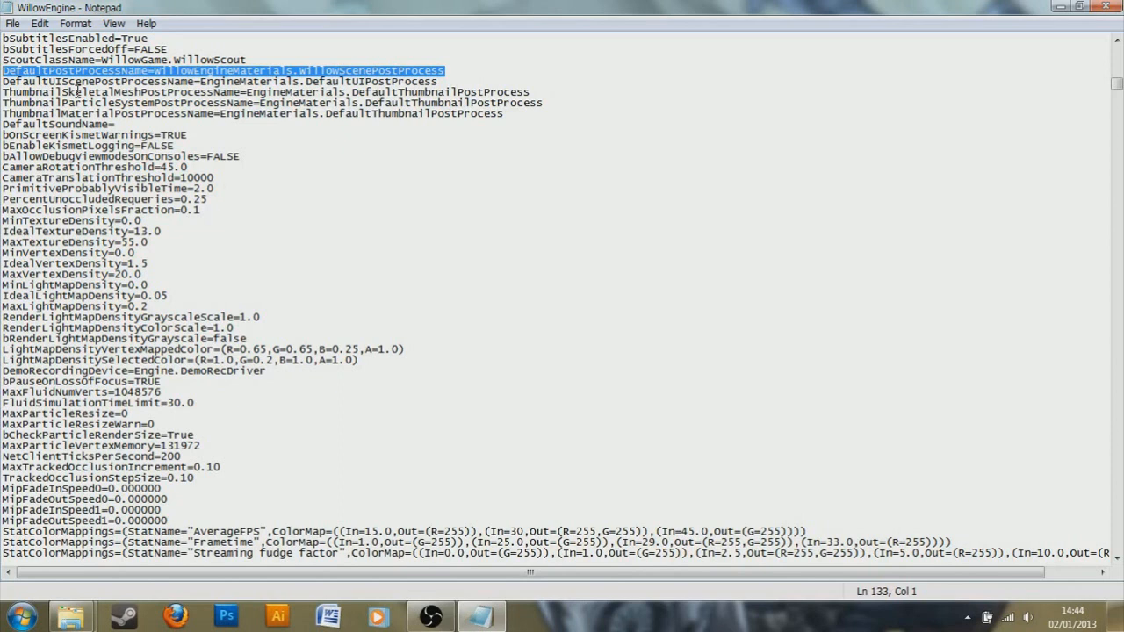
{"action": "left_click", "coordinate": [322, 71]}
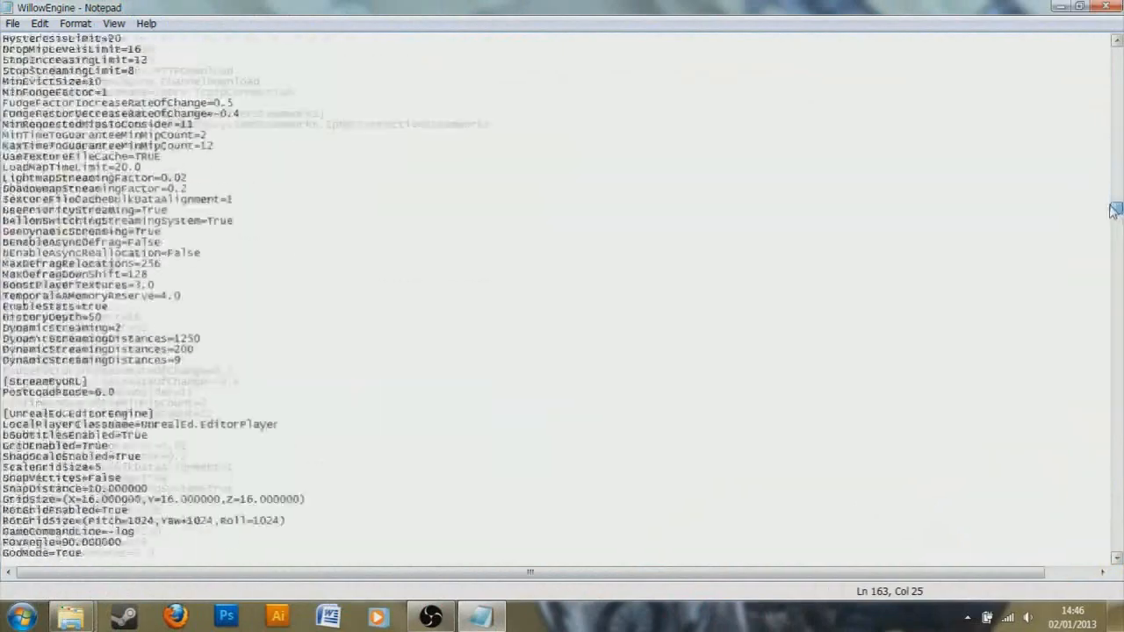
- Scroll back to [SystemSettings] to view DynamicShadows, Bloom and bAllowLightShafts set False
{"action": "scroll", "scroll_direction": "up", "scroll_amount": 3}
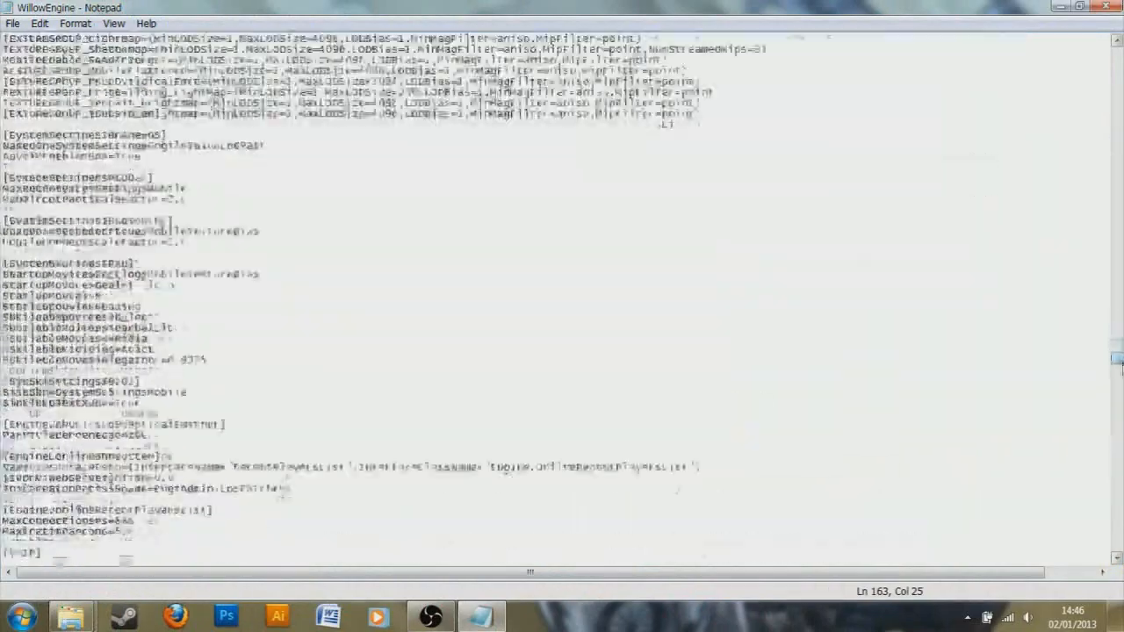
{"action": "scroll", "scroll_direction": "up", "scroll_amount": 3}
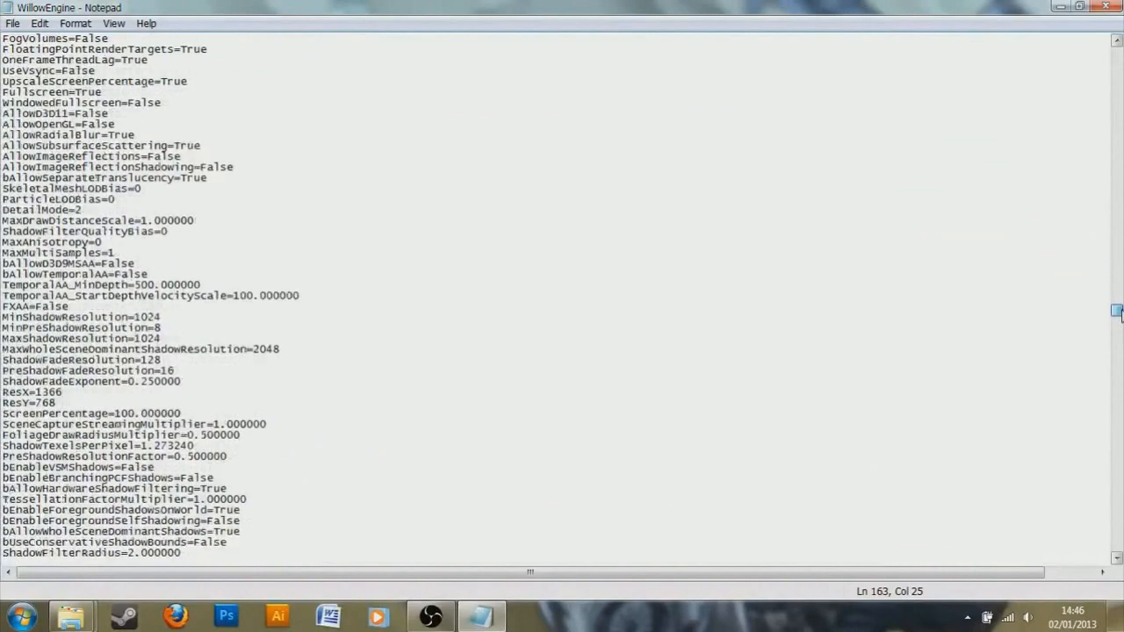
{"action": "scroll", "scroll_direction": "up", "scroll_amount": 3}
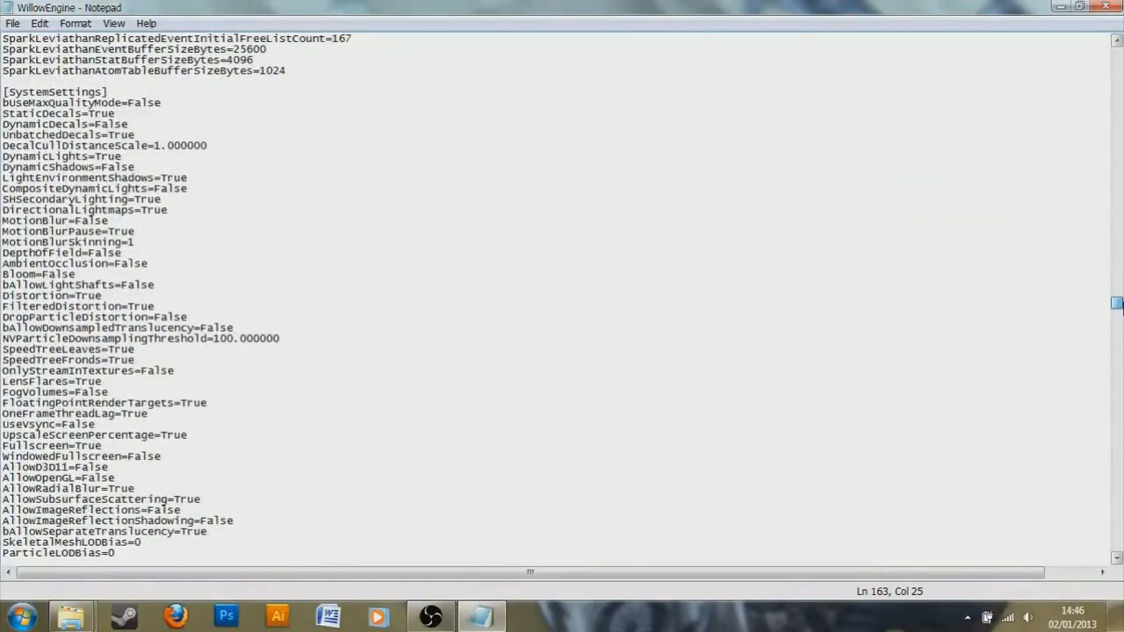
{"action": "scroll", "scroll_direction": "down", "scroll_amount": 3}
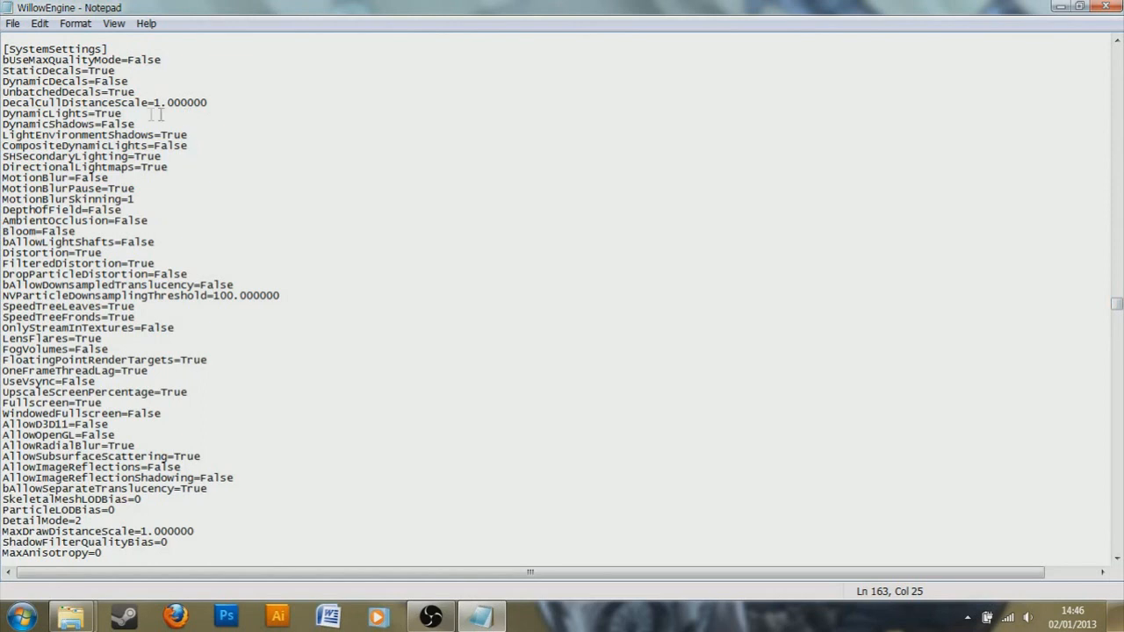
{"action": "mouse_move", "coordinate": [145, 123]}
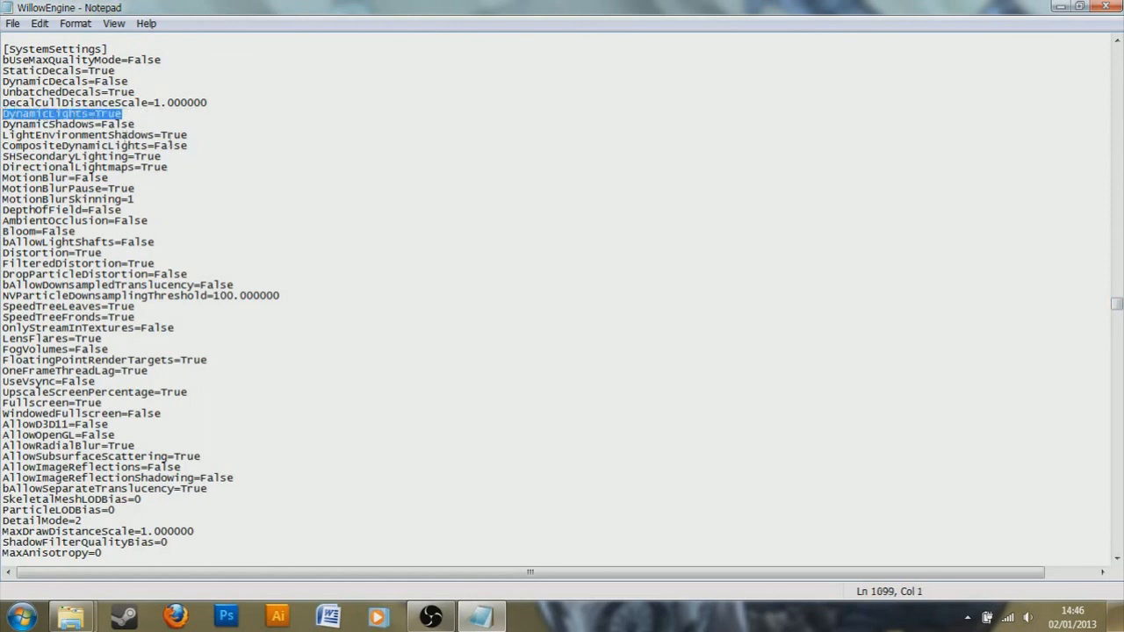
{"action": "left_click", "coordinate": [155, 115]}
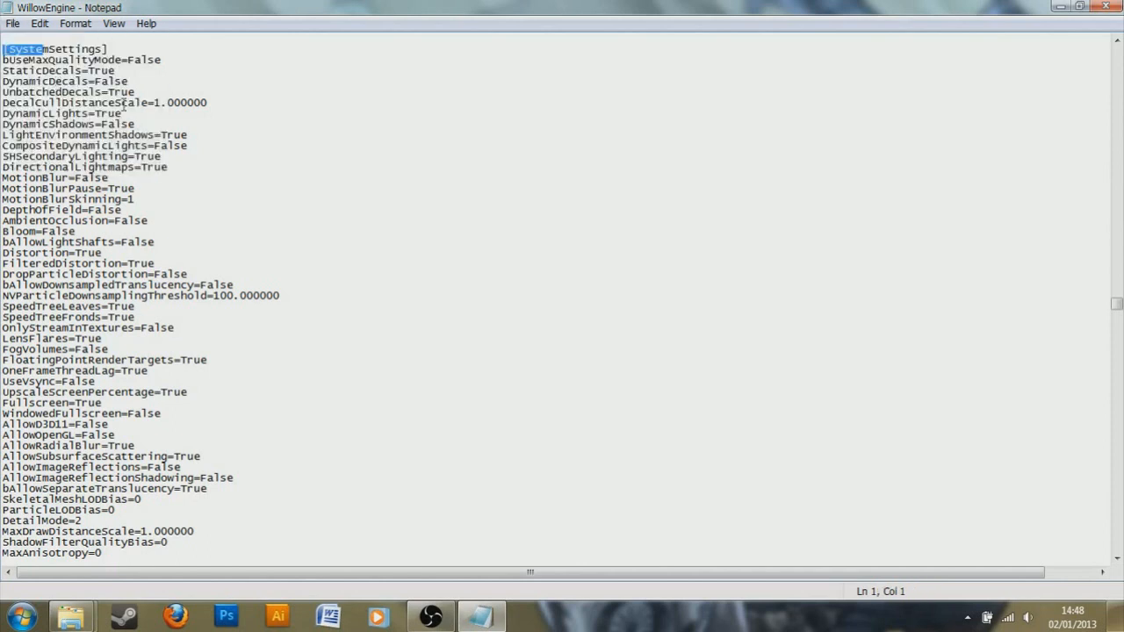
{"action": "left_click", "coordinate": [540, 144]}
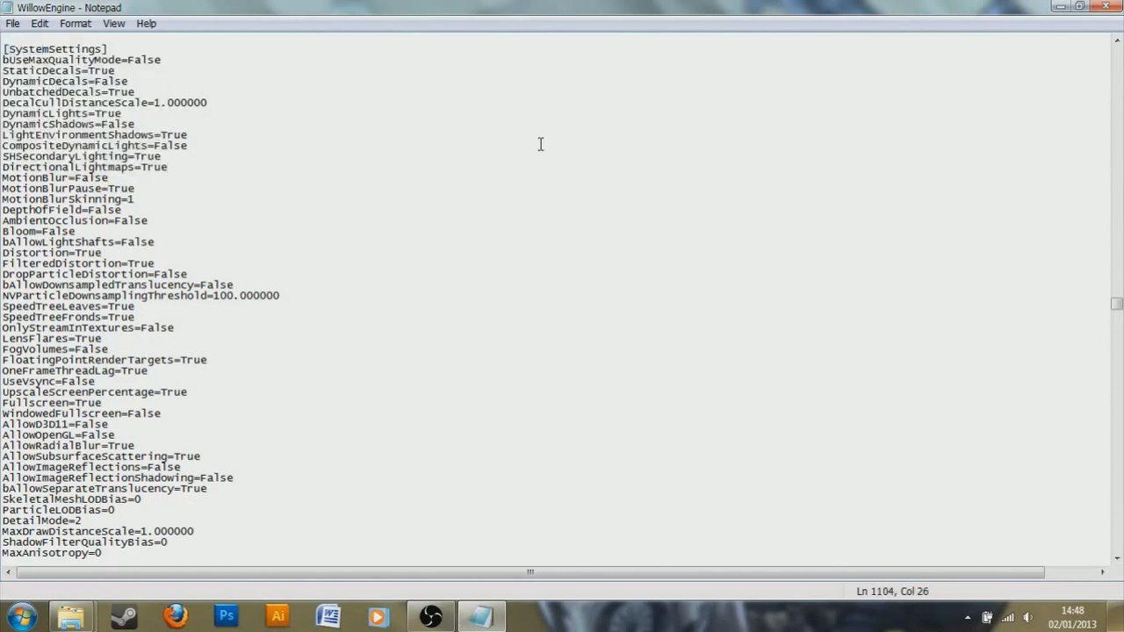